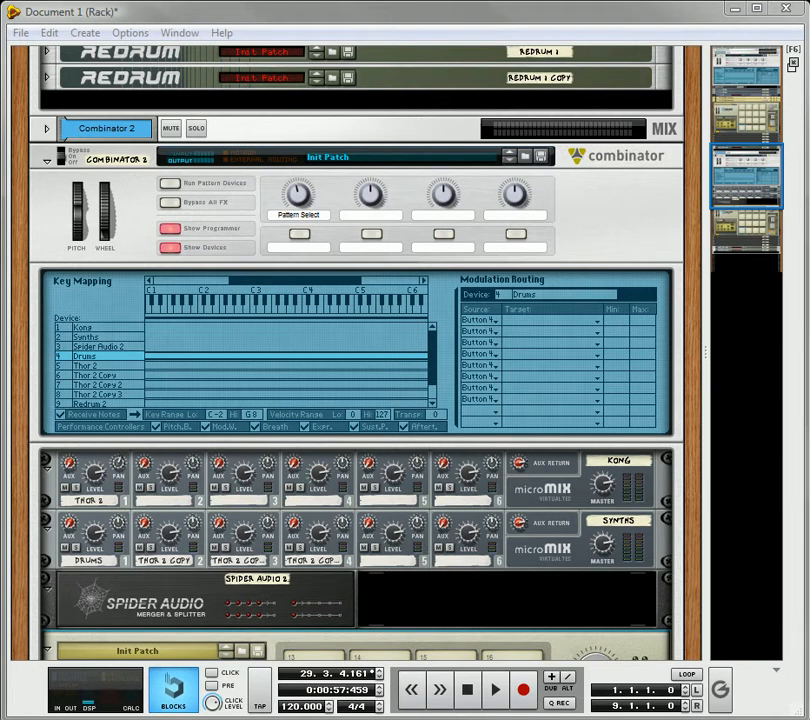
mouse_move(778, 219)
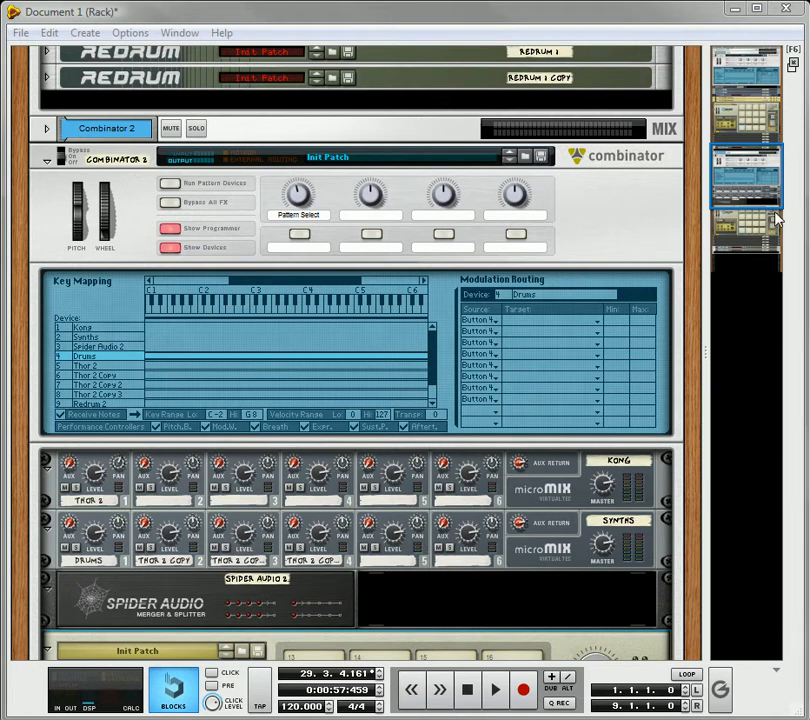
mouse_move(757, 197)
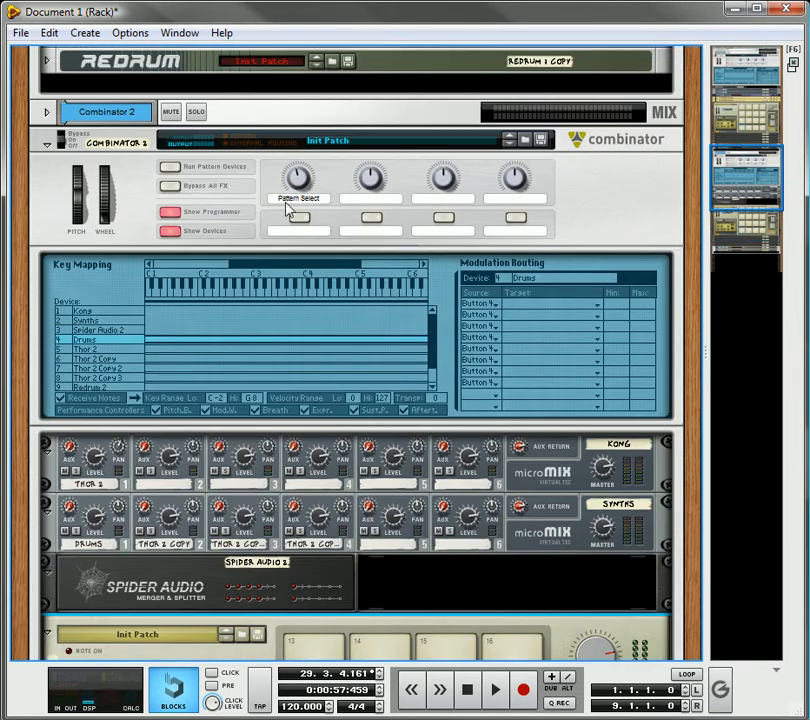
mouse_move(305, 178)
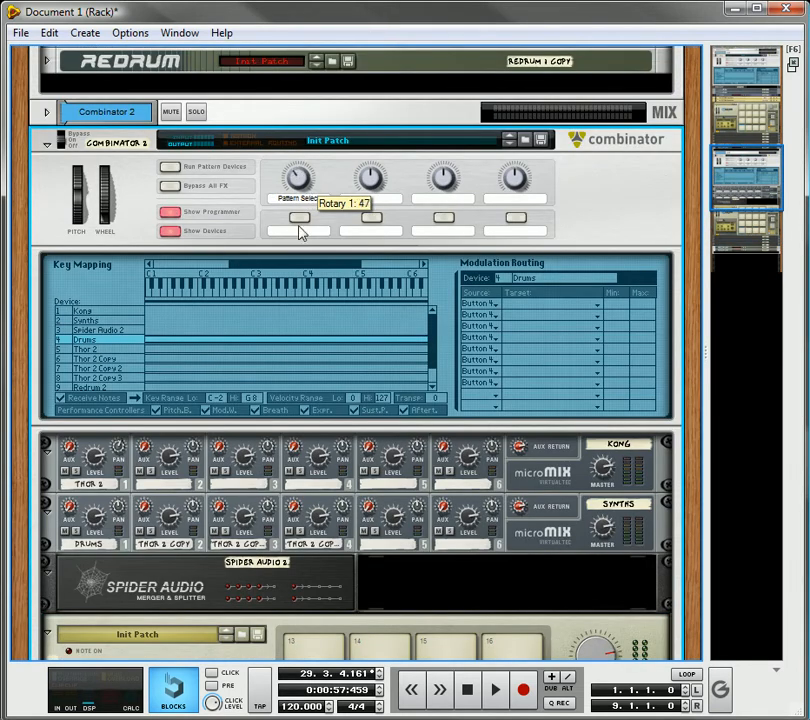
mouse_move(310, 366)
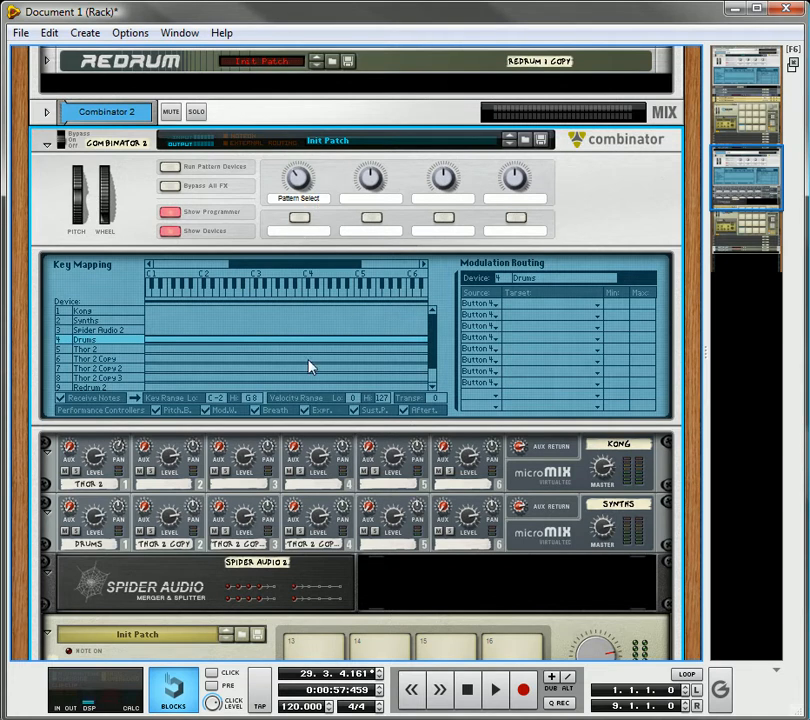
mouse_move(295, 242)
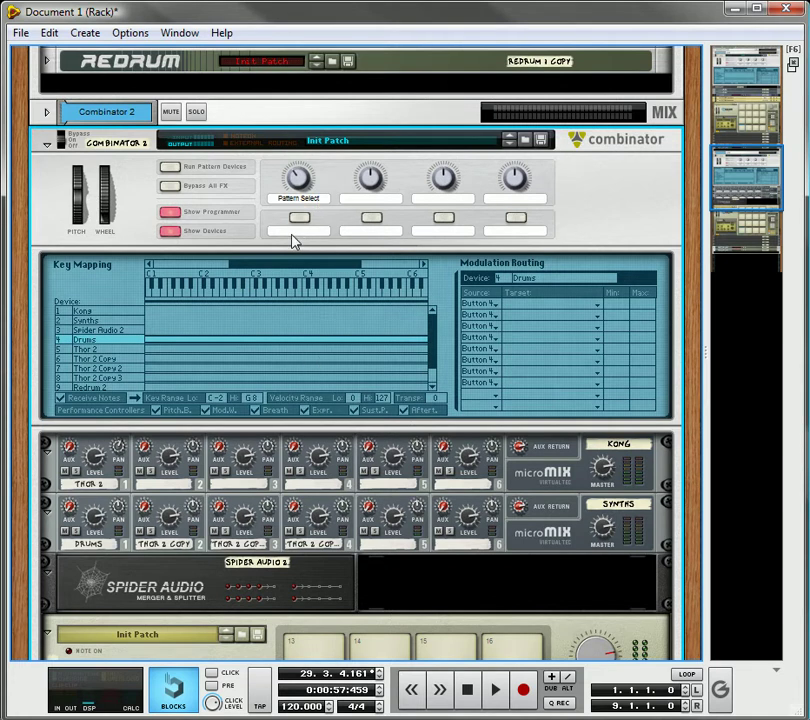
- Name Combinator 2's buttons 1–3 'Synths Off', 'Drums Off' and 'Basic Drums'
left_click(297, 230)
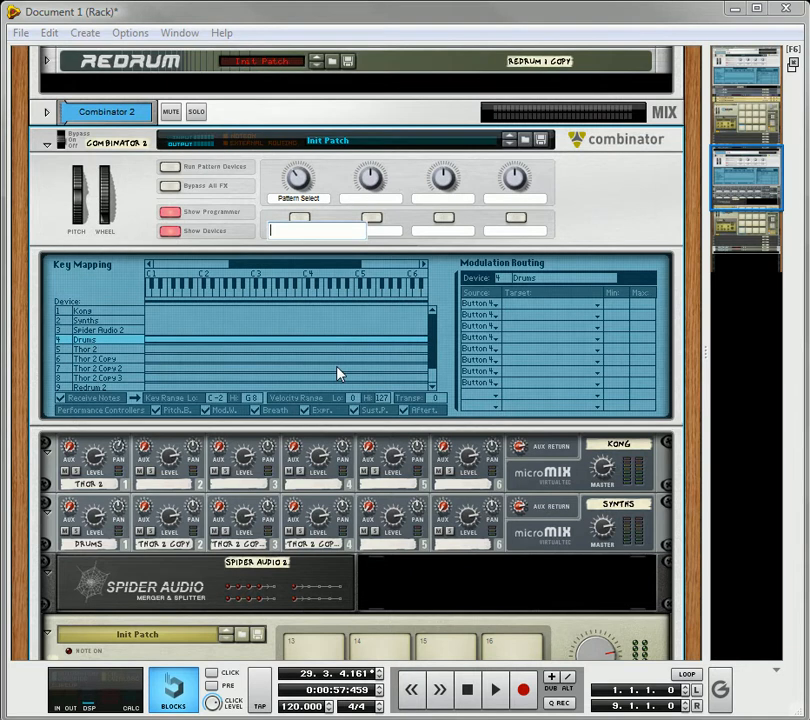
type("Synths Off")
left_click(461, 231)
type("Basic")
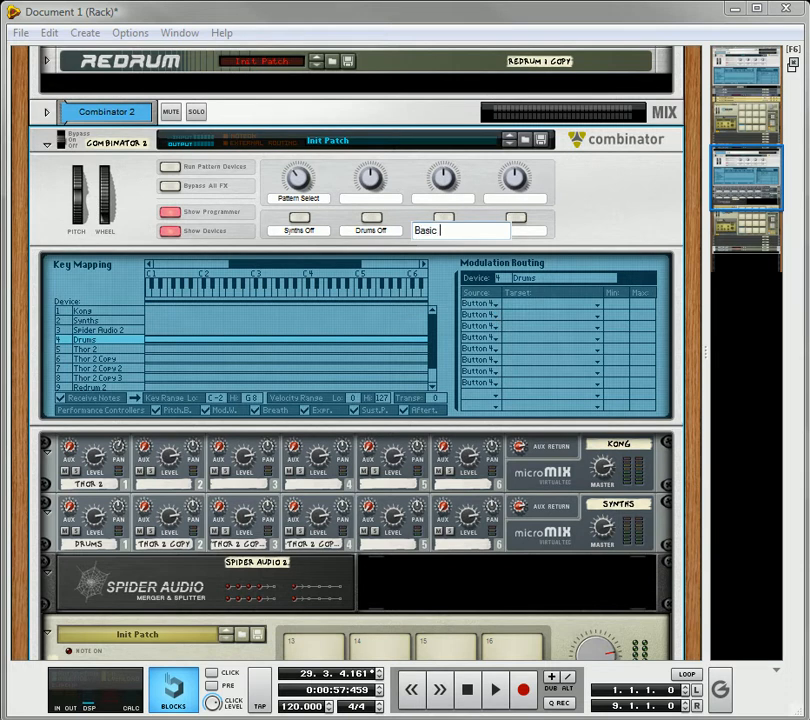
type("Drums")
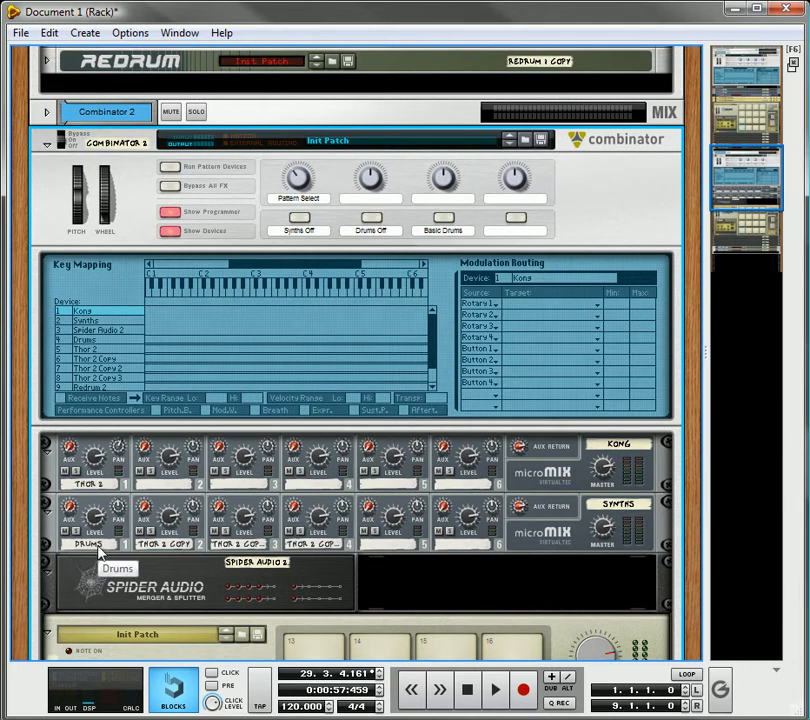
mouse_move(95, 470)
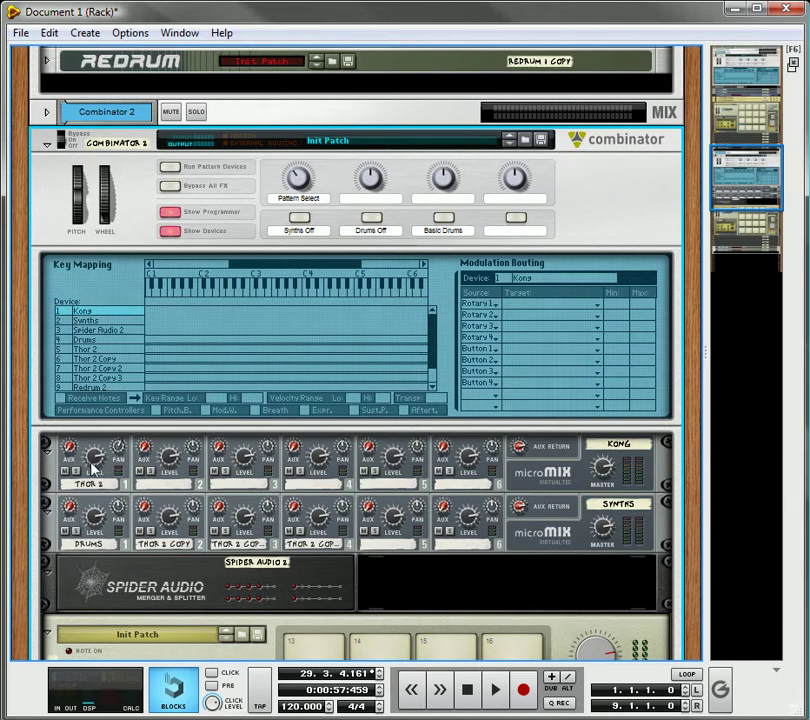
mouse_move(92, 470)
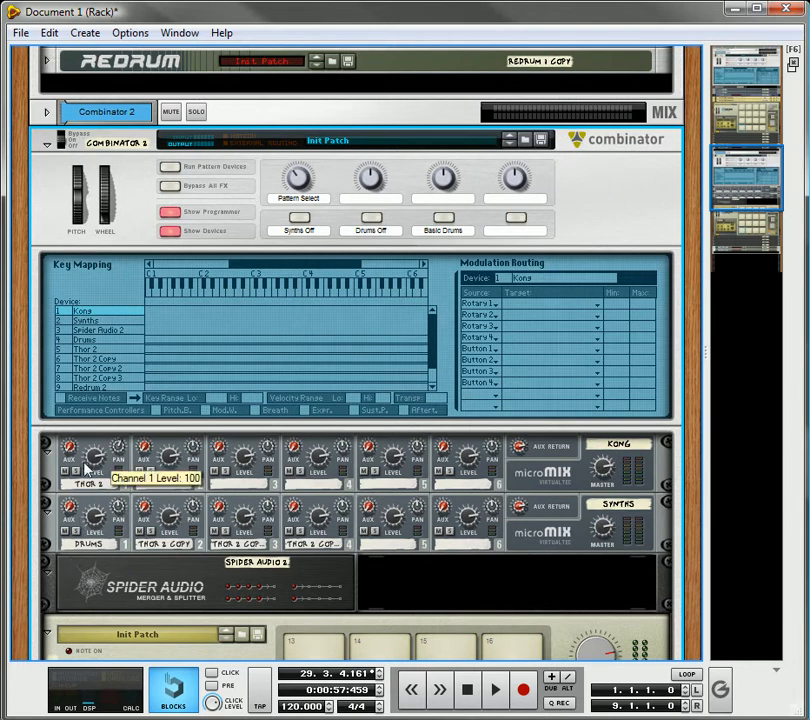
mouse_move(492, 465)
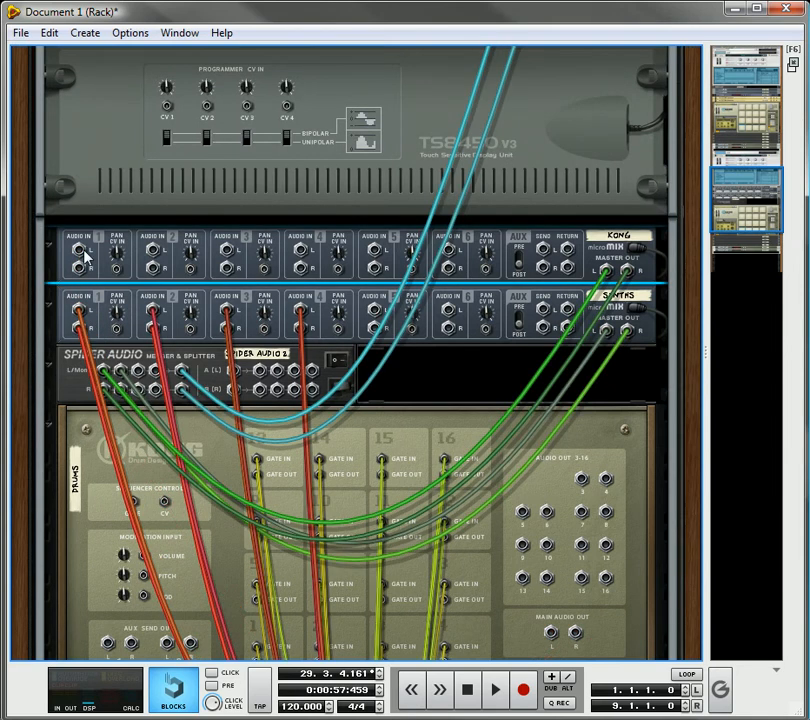
- Scroll the rack to inspect how the Kong and Thor channels feed the mixers
scroll("down", 3)
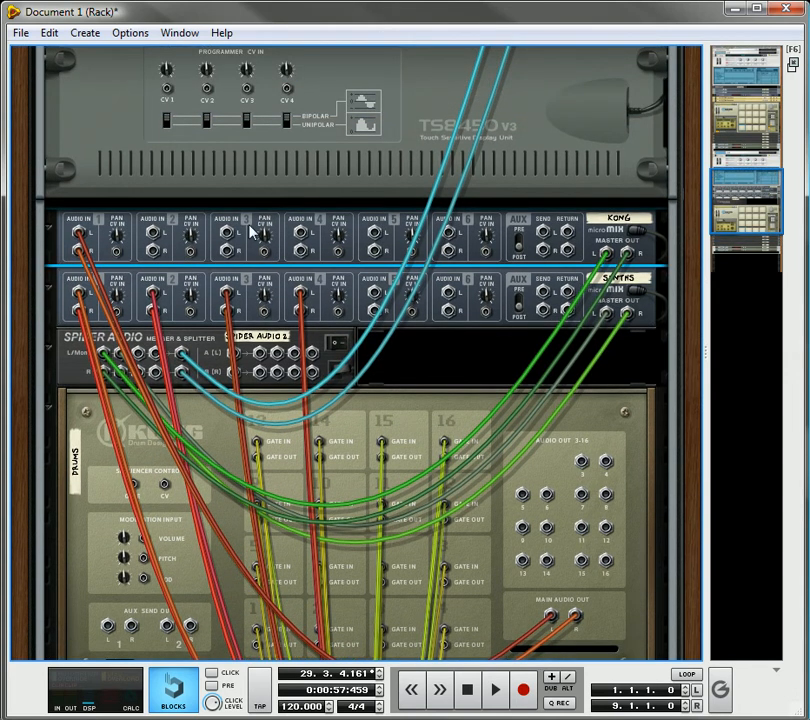
mouse_move(64, 308)
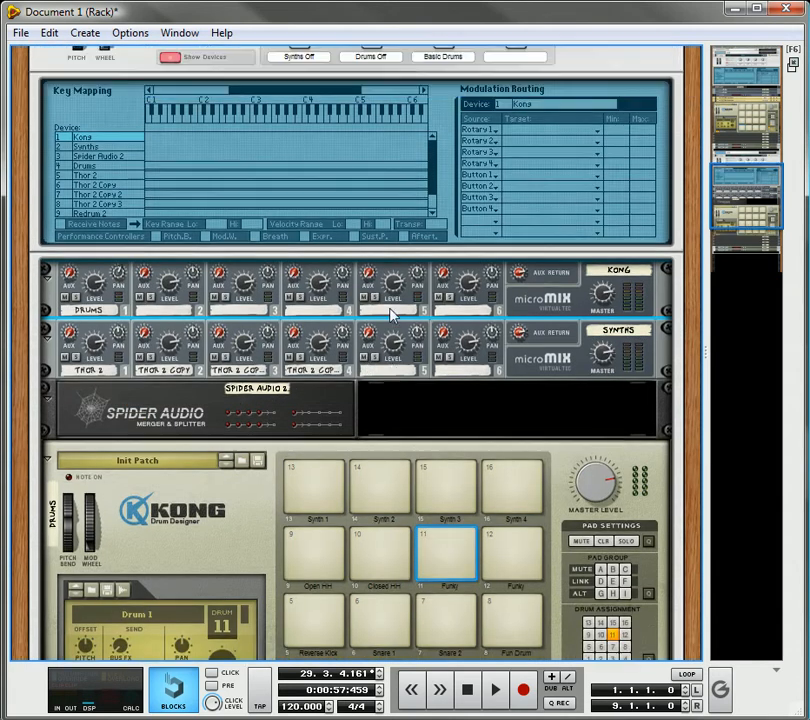
scroll("up", 3)
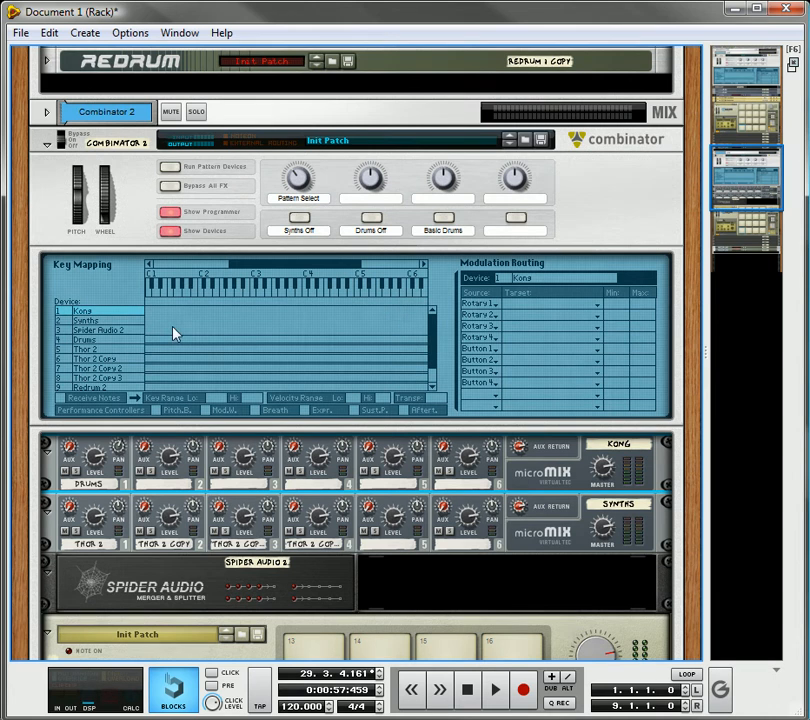
mouse_move(110, 318)
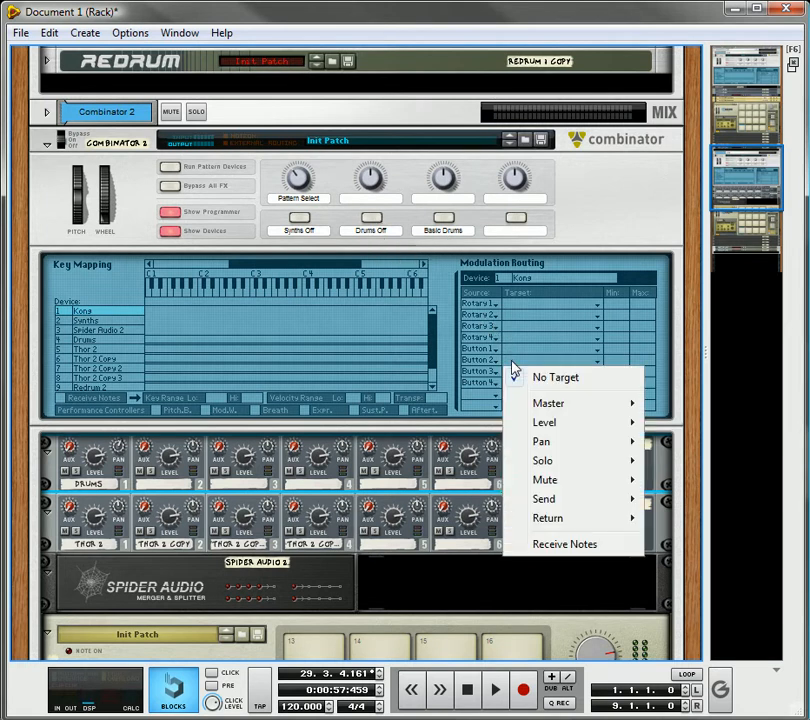
- Route Button 1 on the Synths device to Master Level, Min 100, Max 0
left_click(544, 421)
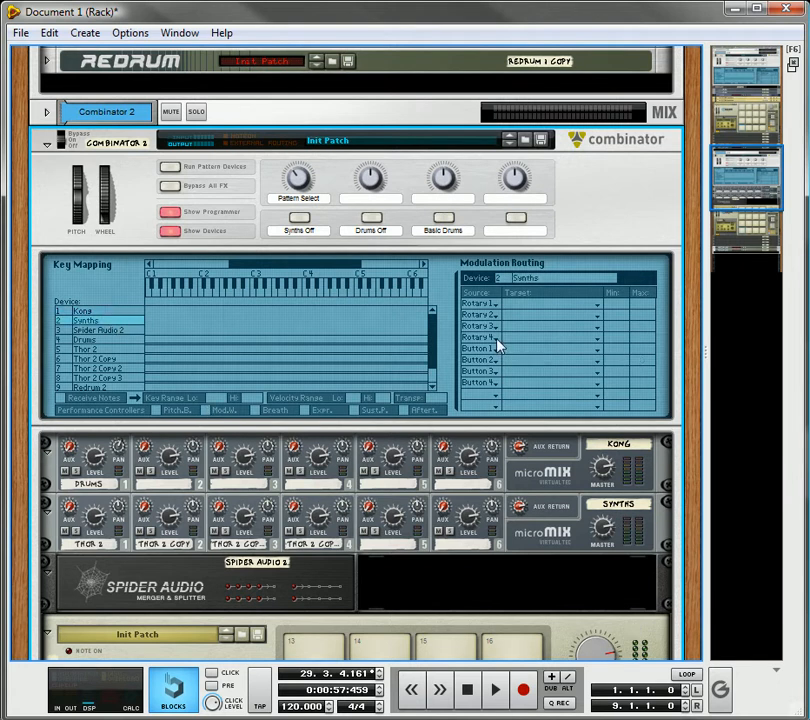
mouse_move(519, 356)
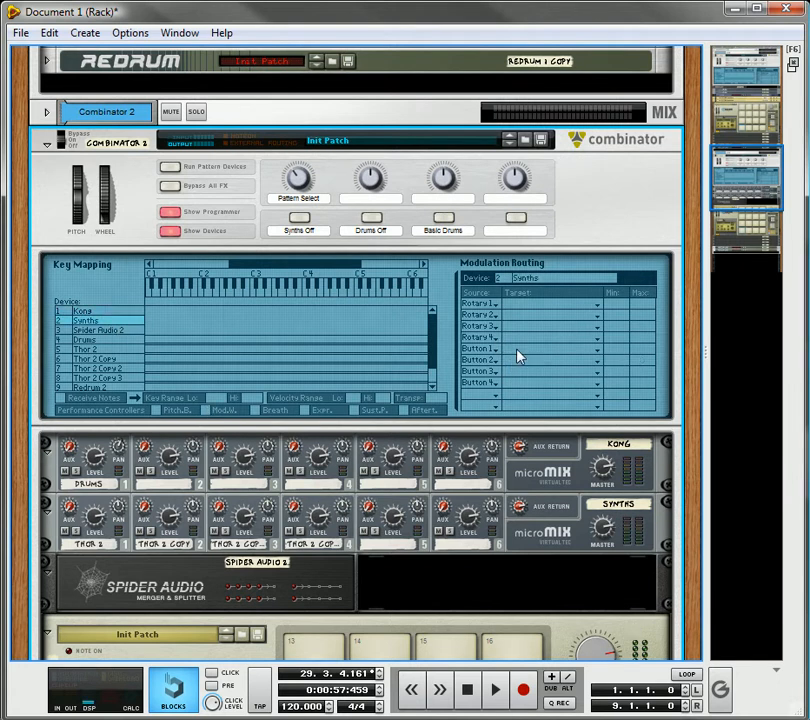
left_click(550, 348)
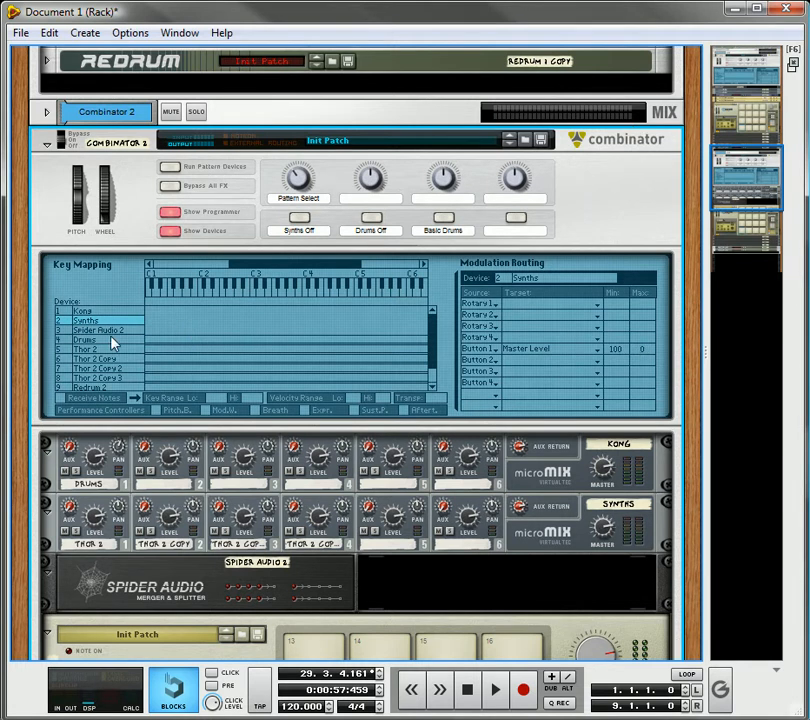
- Audition the Kong Bass Drum pad and set the Drums routing source to Button 3
scroll("down", 3)
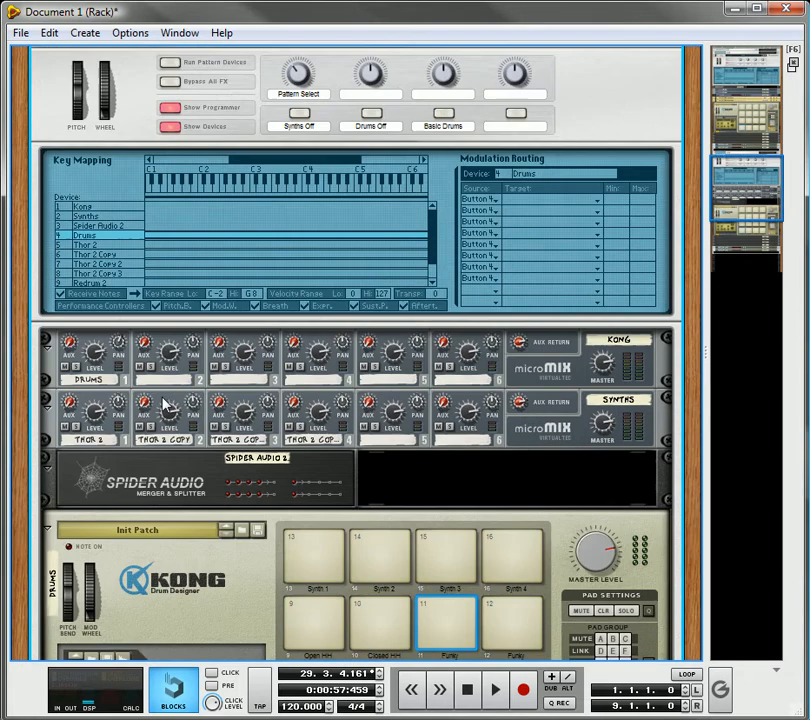
scroll("down", 3)
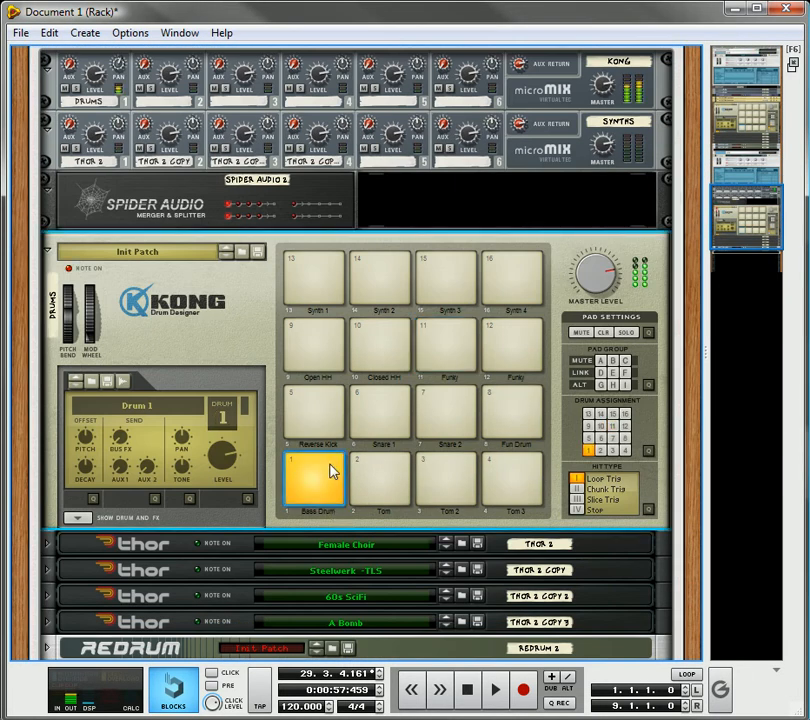
left_click(380, 480)
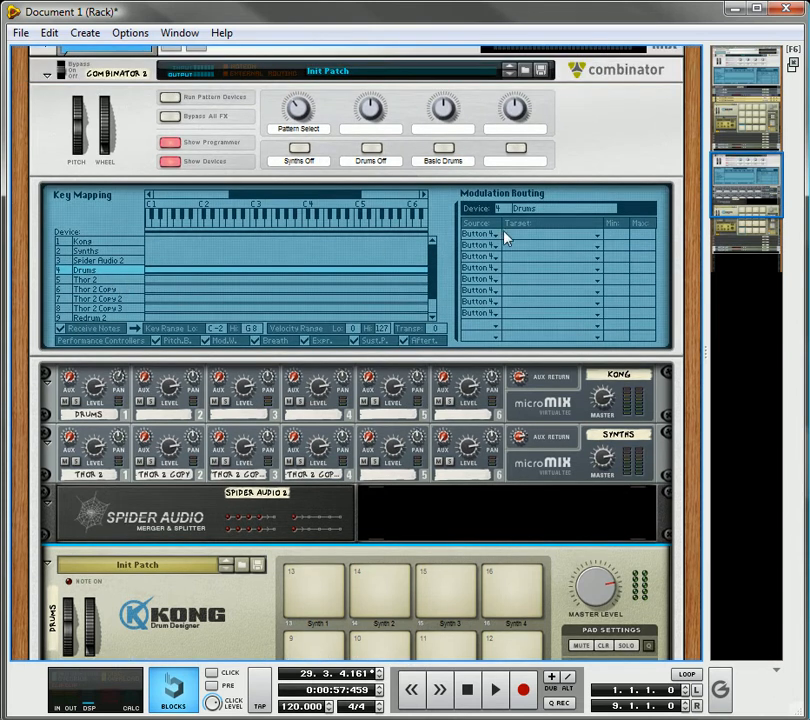
mouse_move(492, 243)
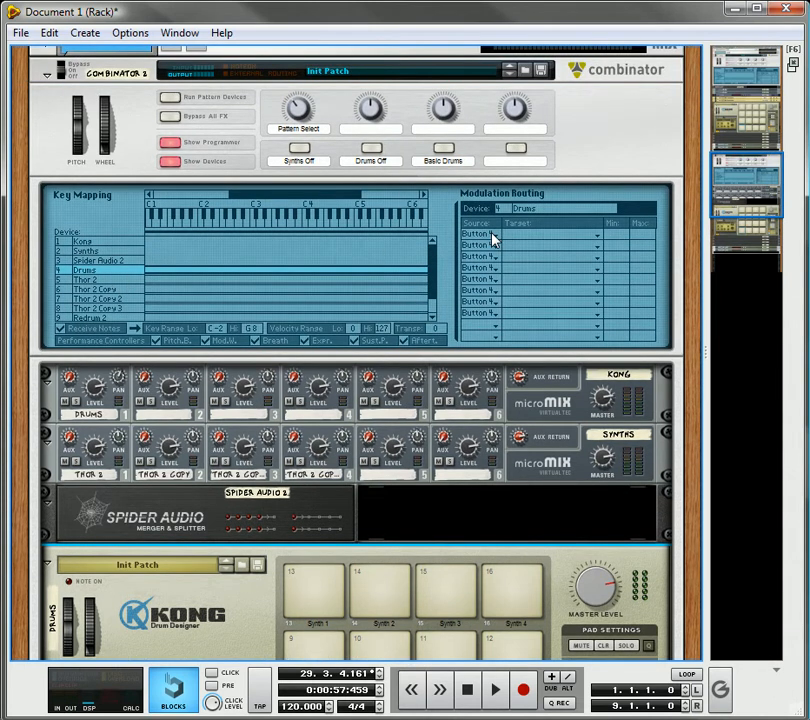
left_click(530, 233)
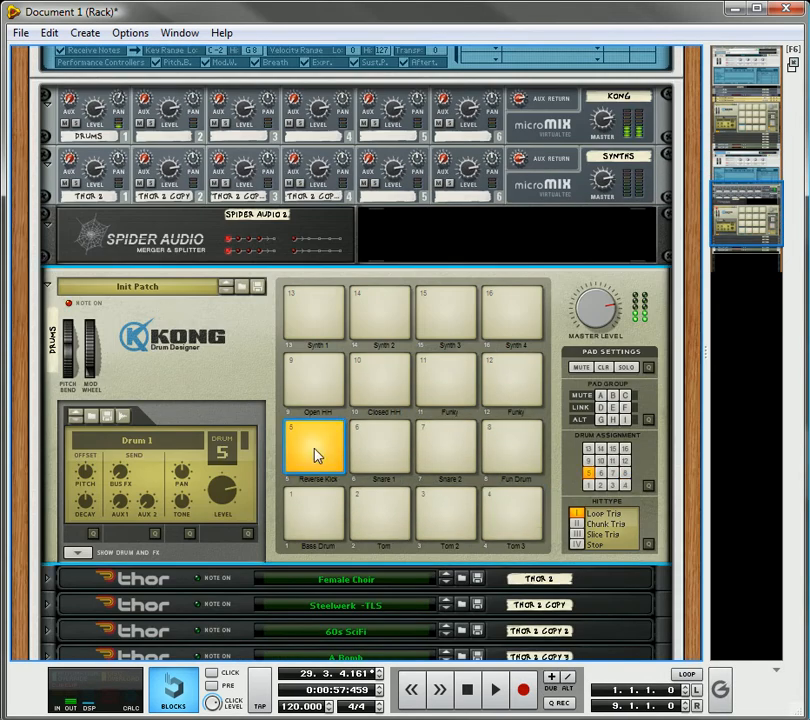
- Target Button 3 at Drum 2, 4, 5 and 6 levels, auditioning snare, hi-hat and Funky pads
left_click(381, 447)
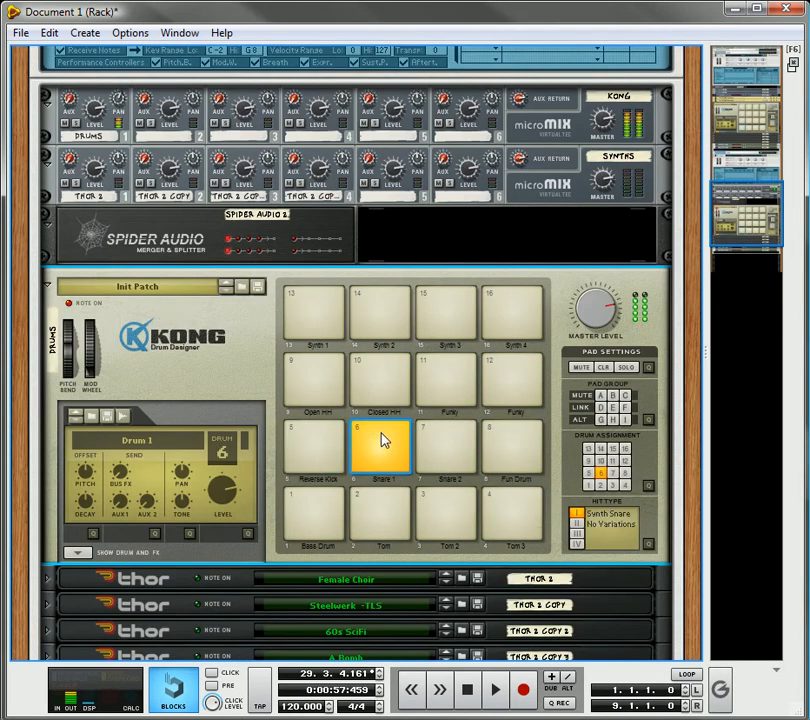
left_click(449, 445)
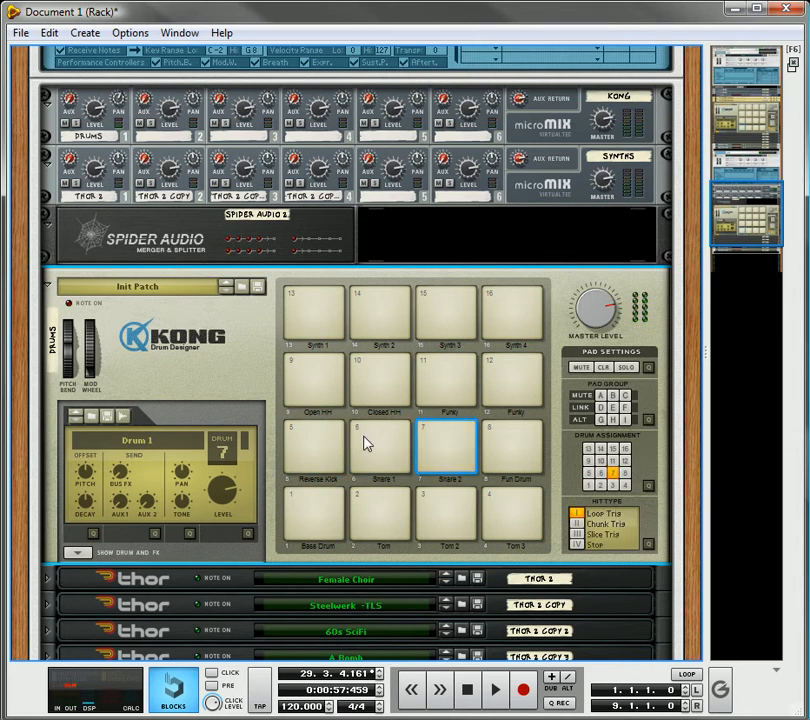
left_click(513, 445)
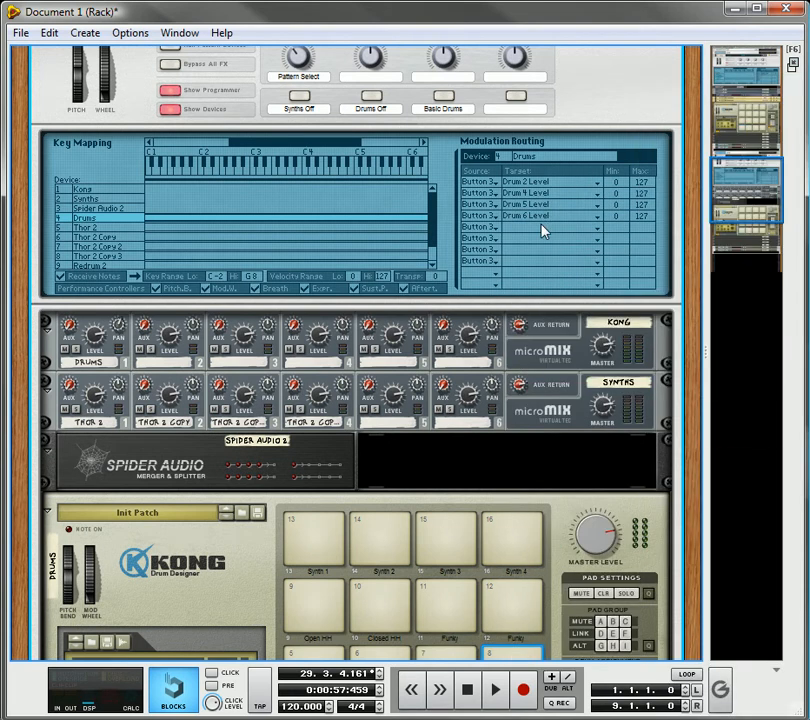
left_click(569, 226)
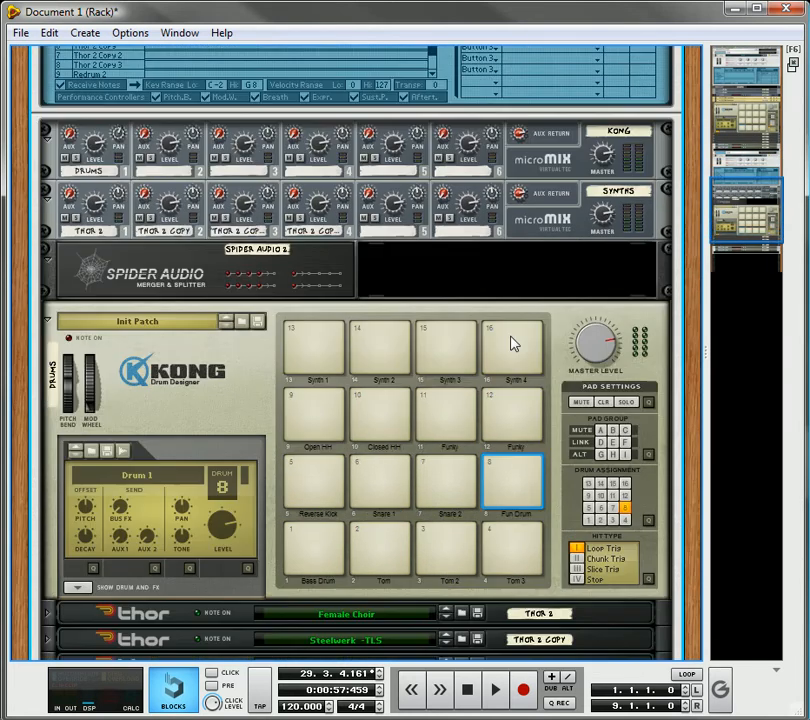
left_click(380, 360)
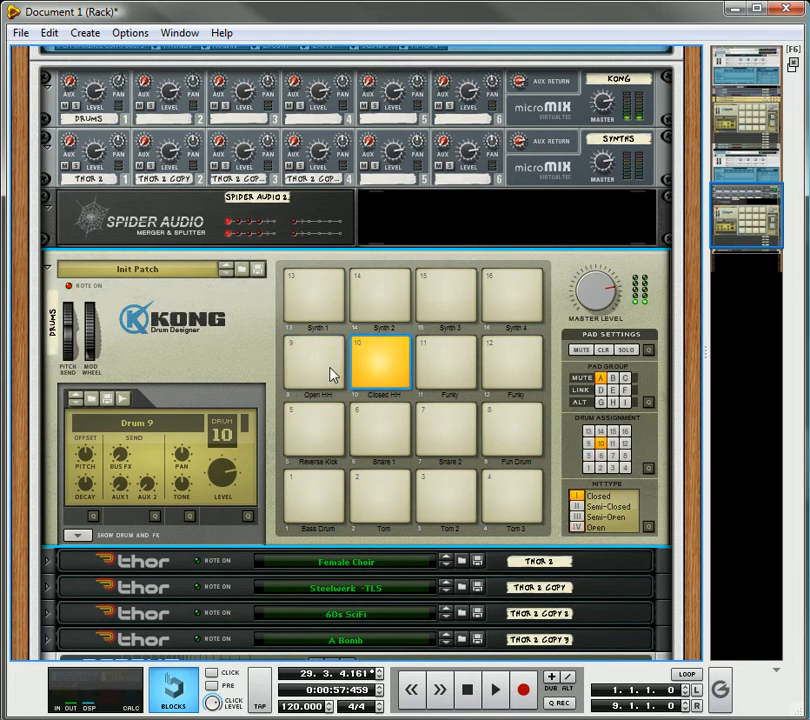
left_click(446, 362)
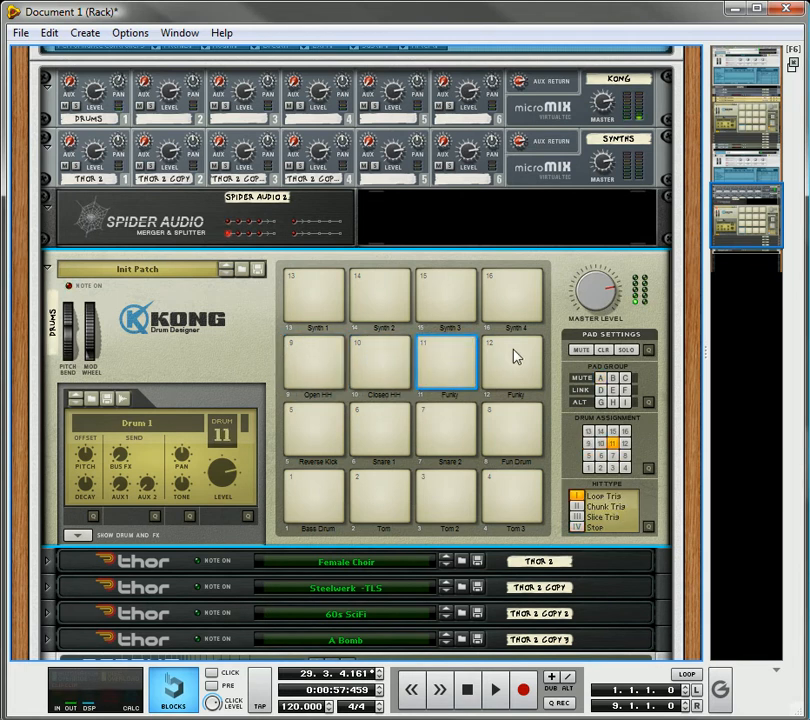
left_click(513, 362)
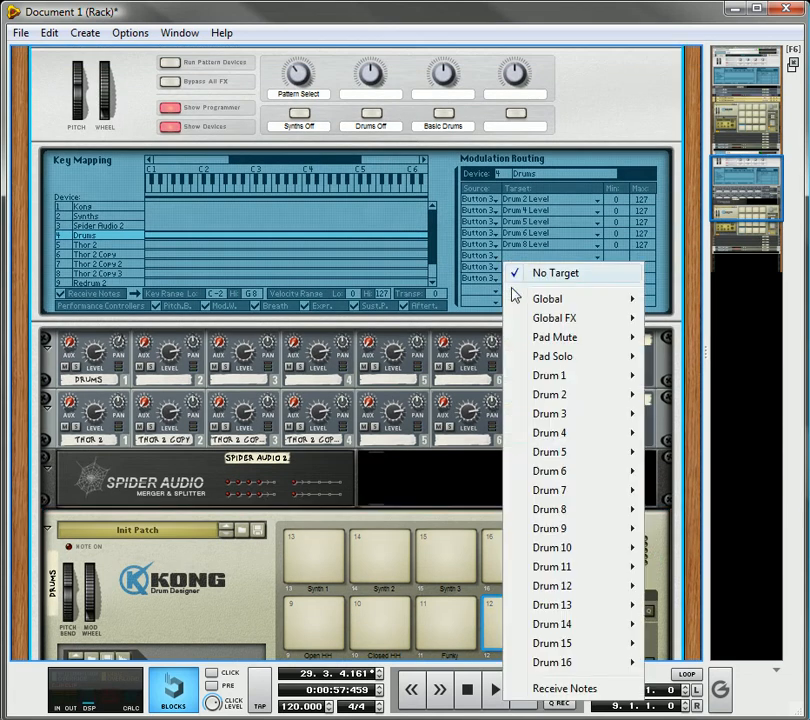
mouse_move(551, 566)
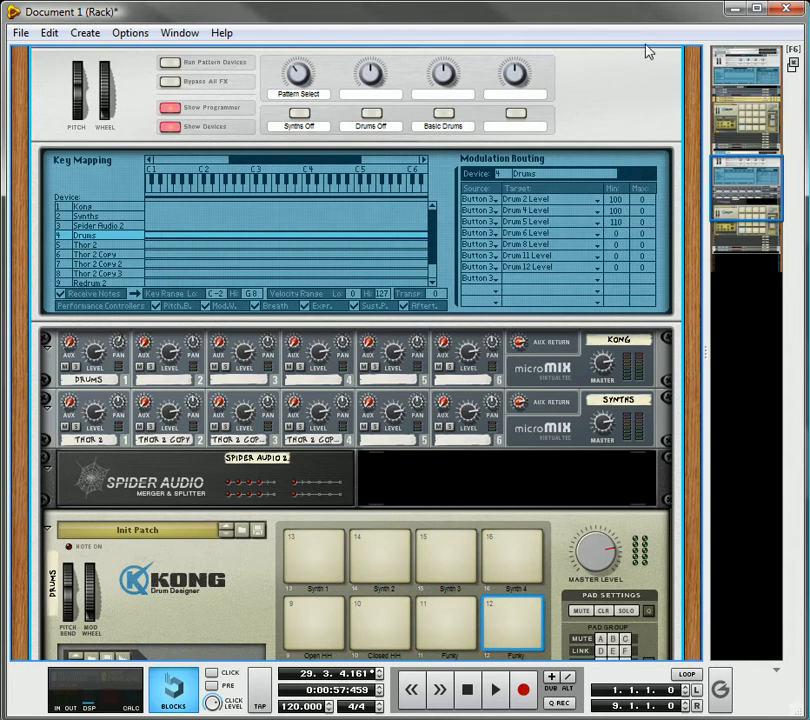
mouse_move(657, 108)
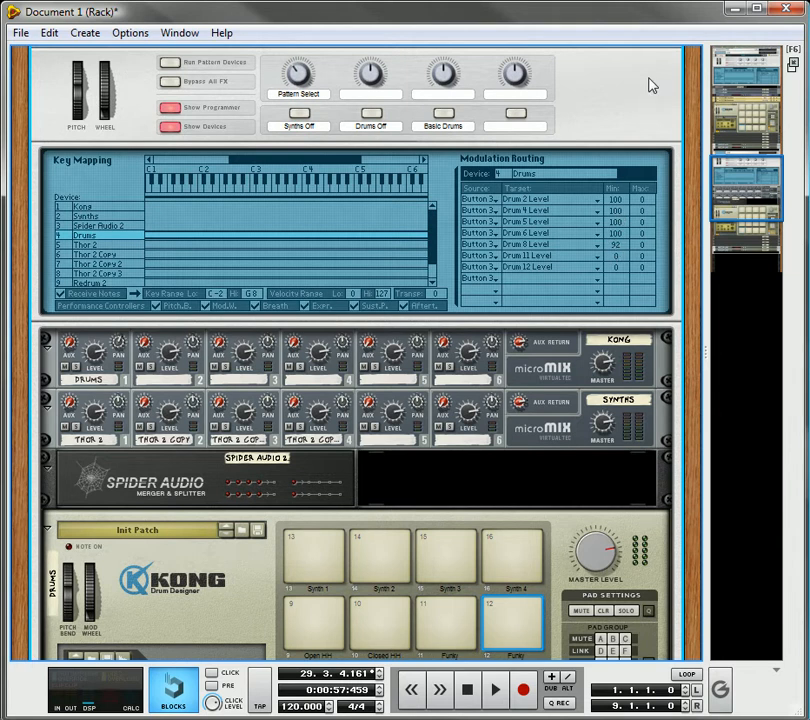
mouse_move(646, 150)
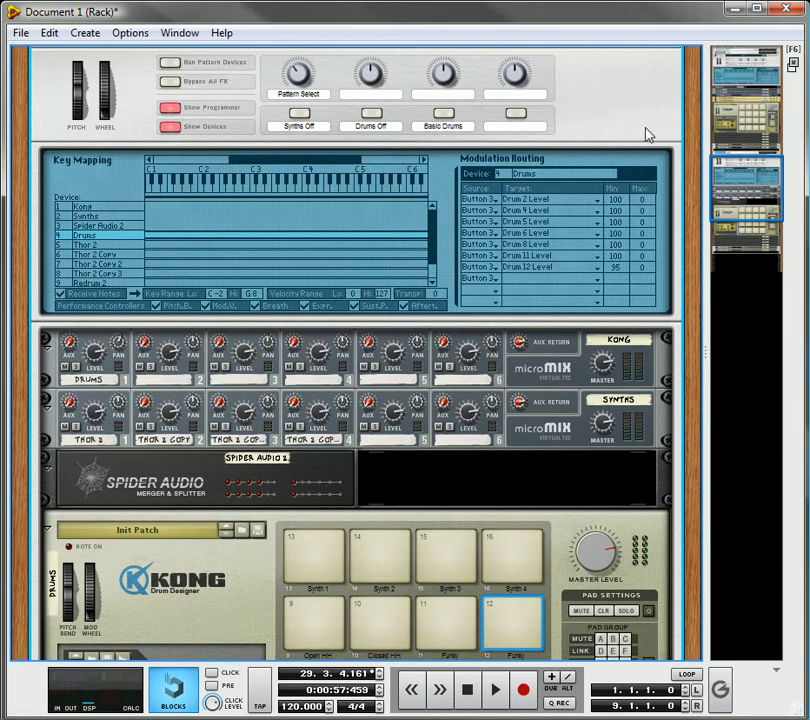
mouse_move(638, 120)
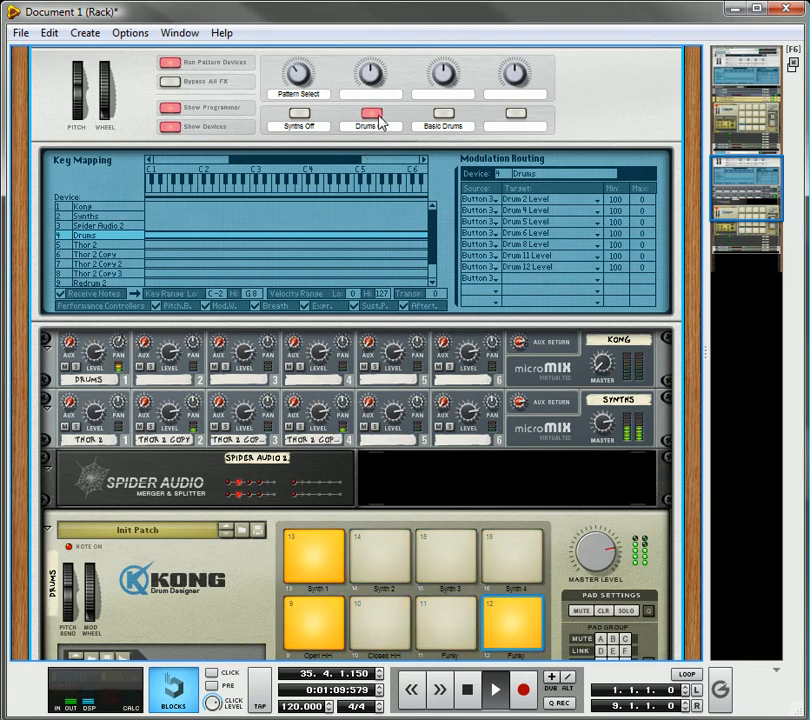
left_click(370, 111)
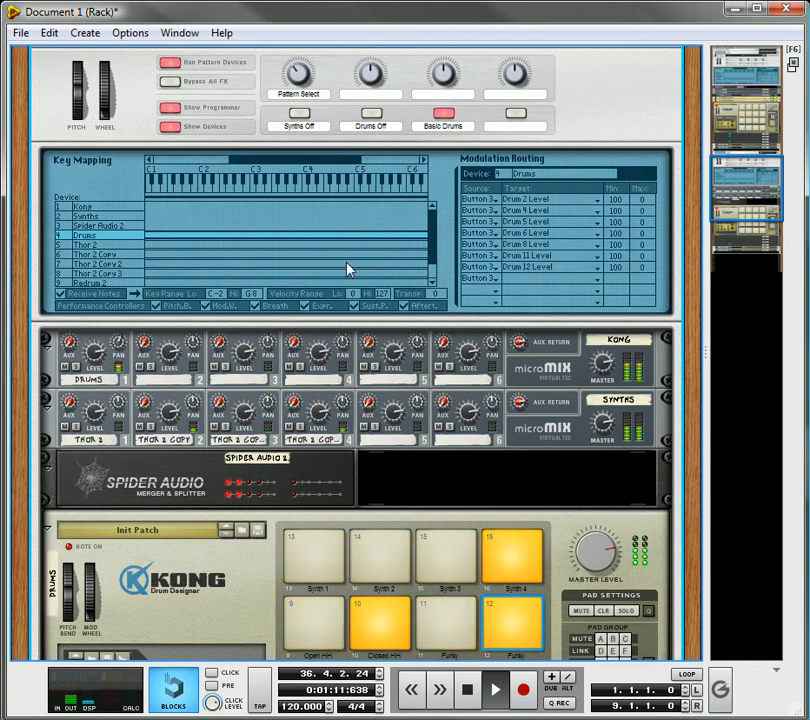
left_click(296, 126)
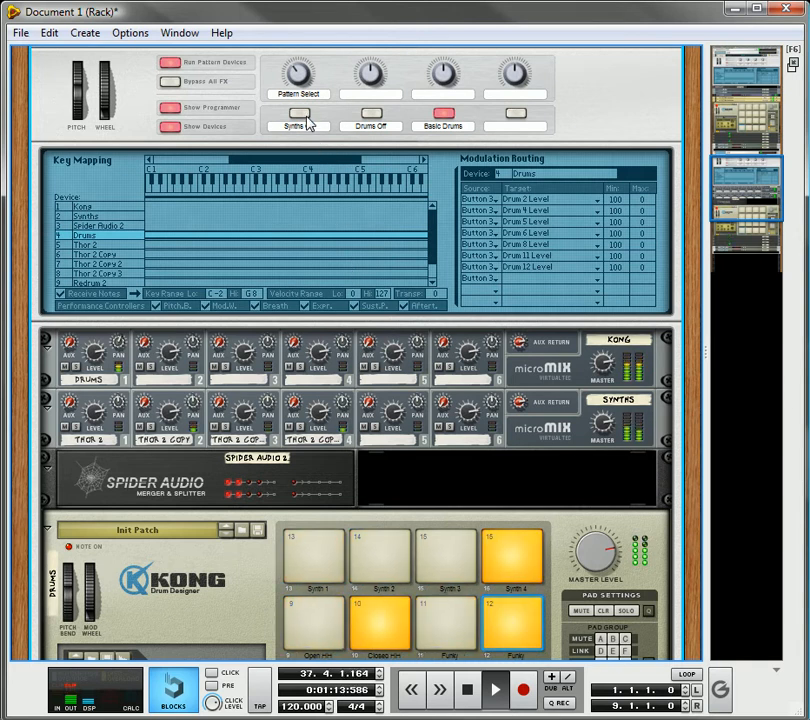
left_click(297, 118)
type(" Off")
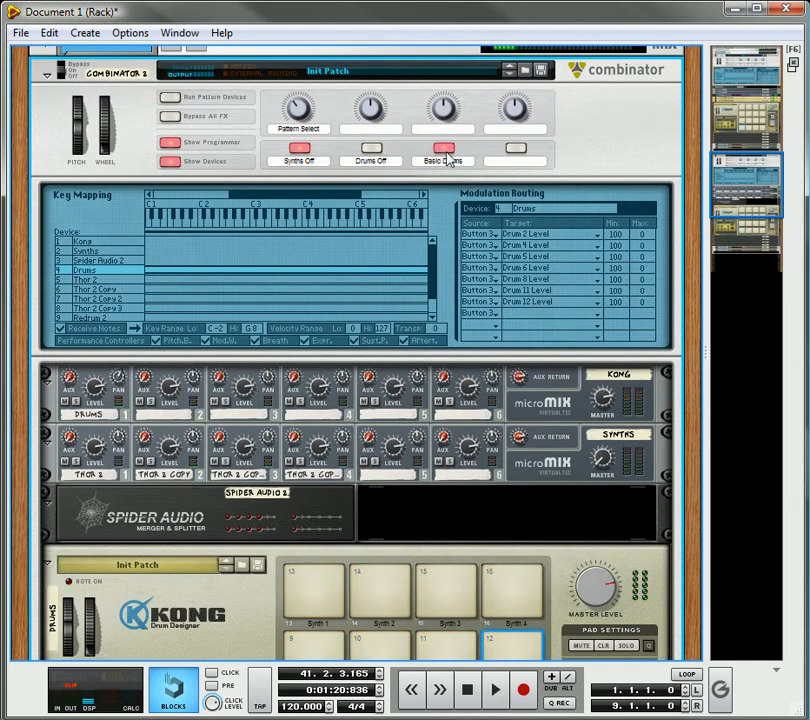
left_click(443, 148)
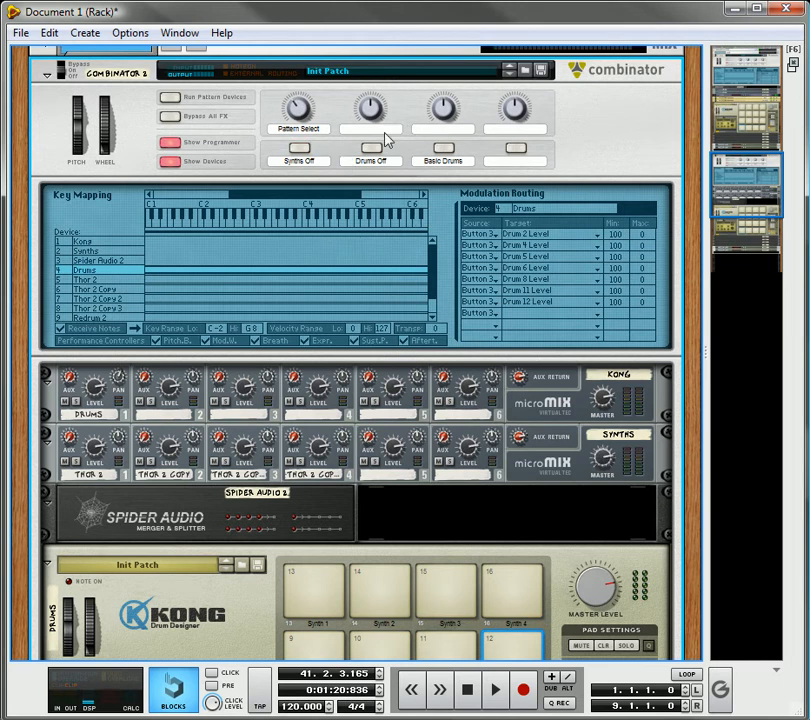
scroll("down", 3)
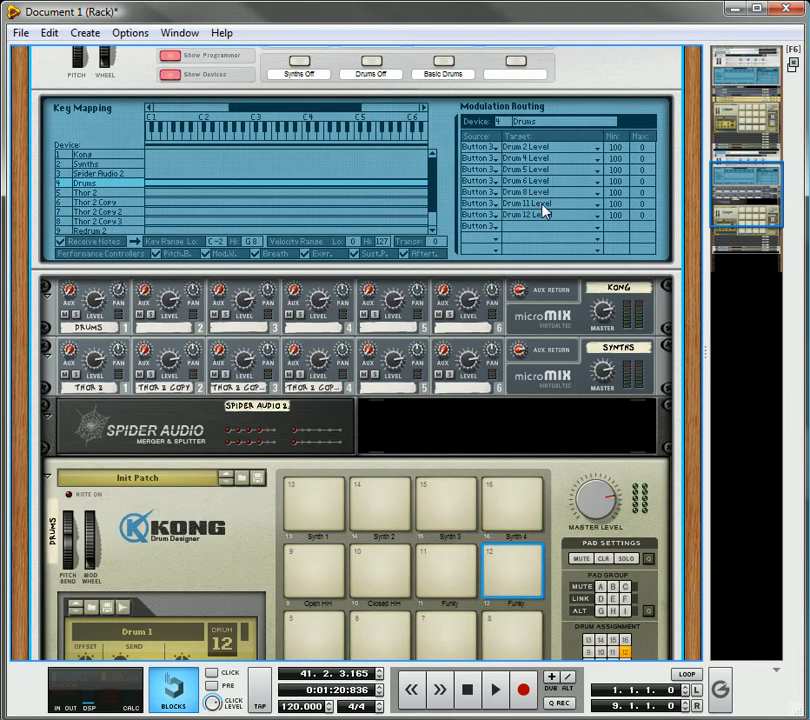
scroll("down", 3)
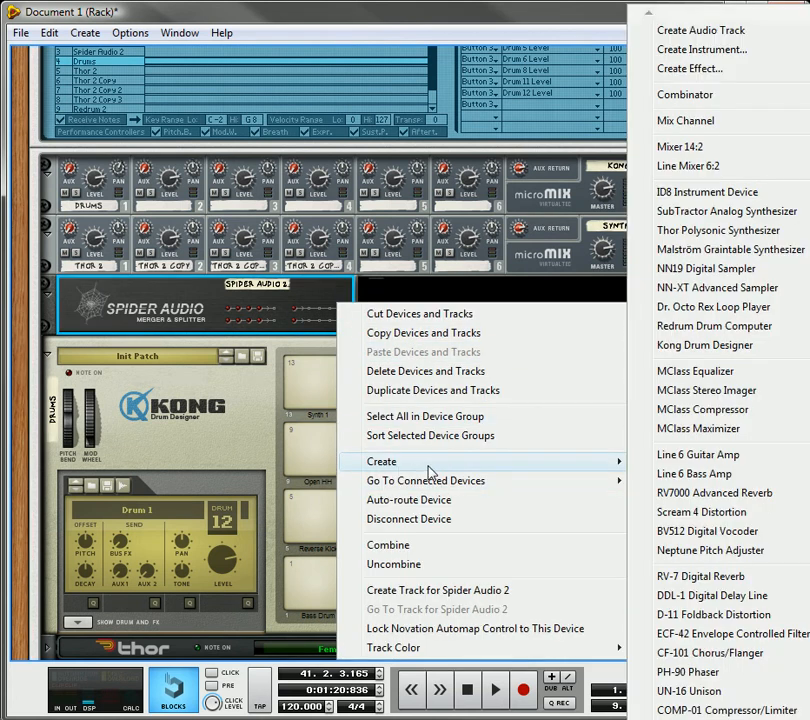
mouse_move(730, 249)
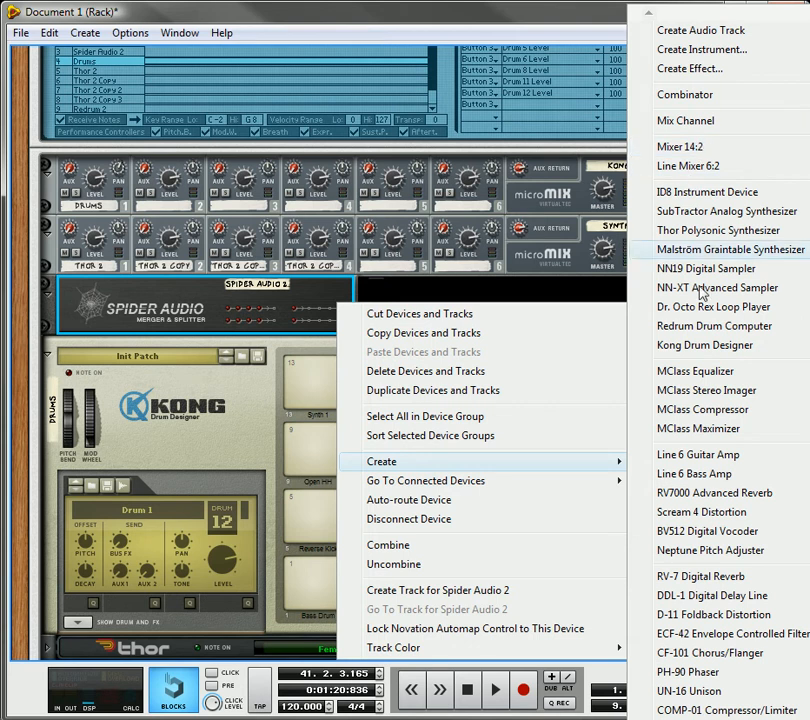
- Create an RV7000 reverb, MClass Equalizer and MClass Maximizer below the Spider Audio splitter
left_click(714, 492)
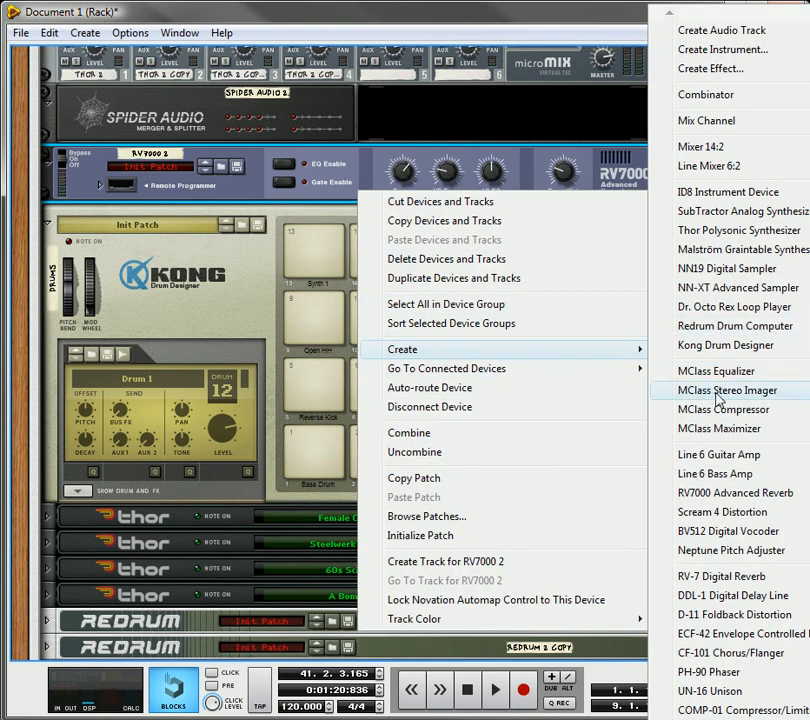
left_click(716, 371)
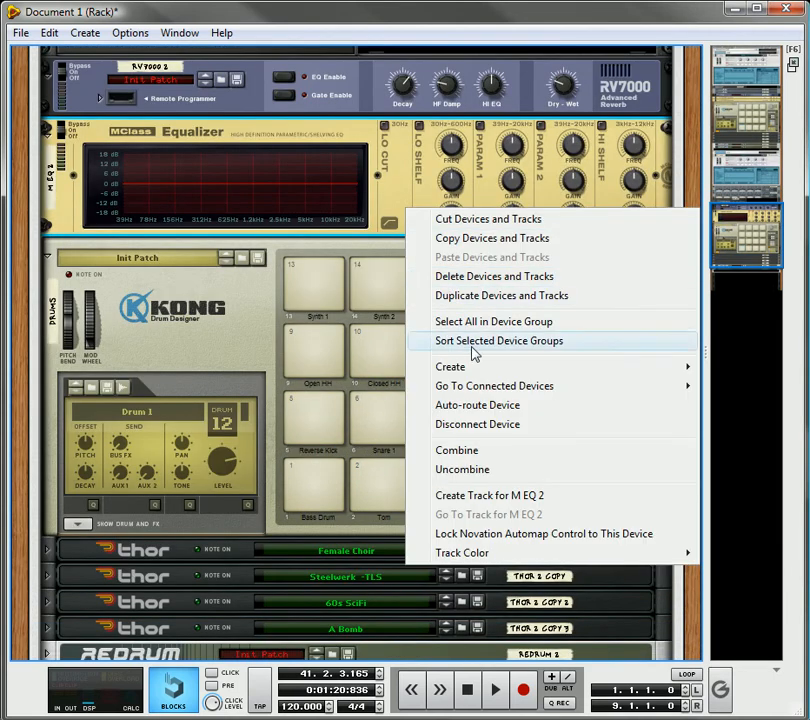
left_click(450, 366)
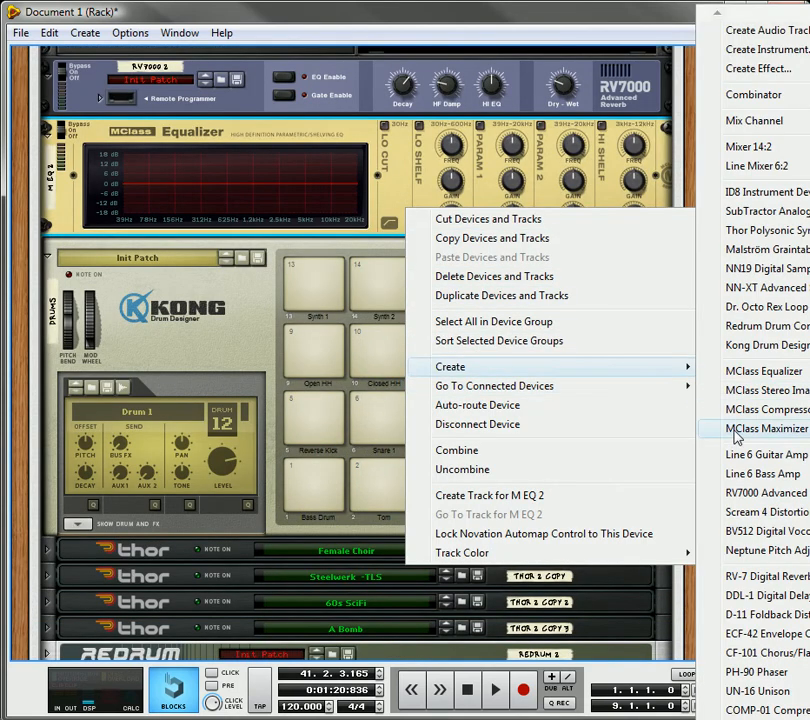
mouse_move(740, 461)
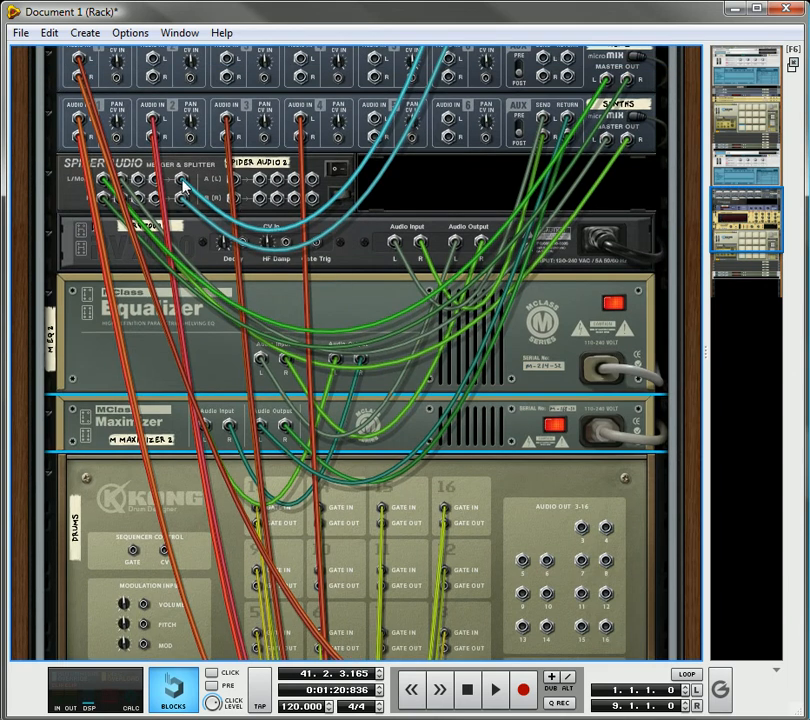
mouse_move(185, 190)
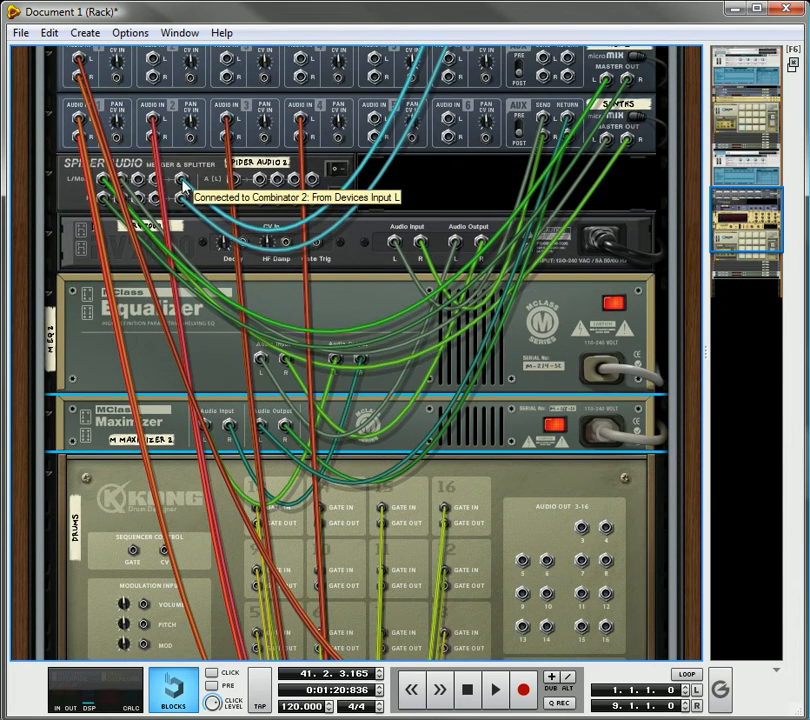
mouse_move(415, 248)
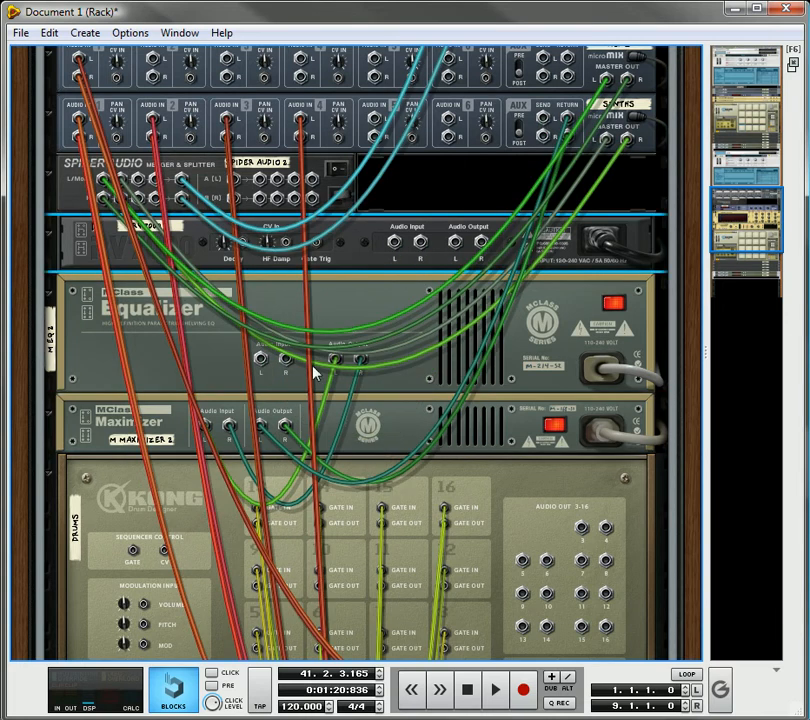
mouse_move(378, 291)
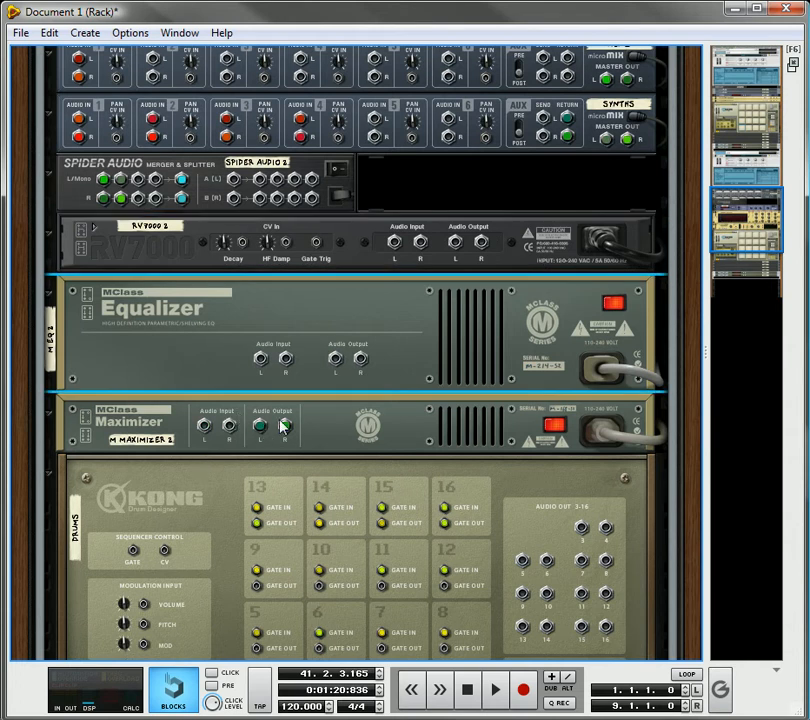
mouse_move(182, 180)
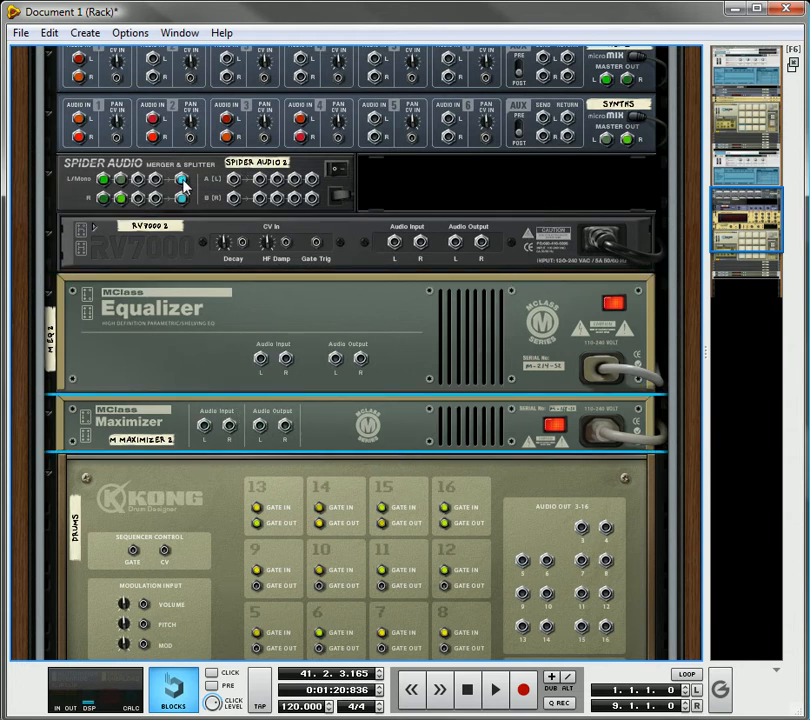
mouse_move(183, 185)
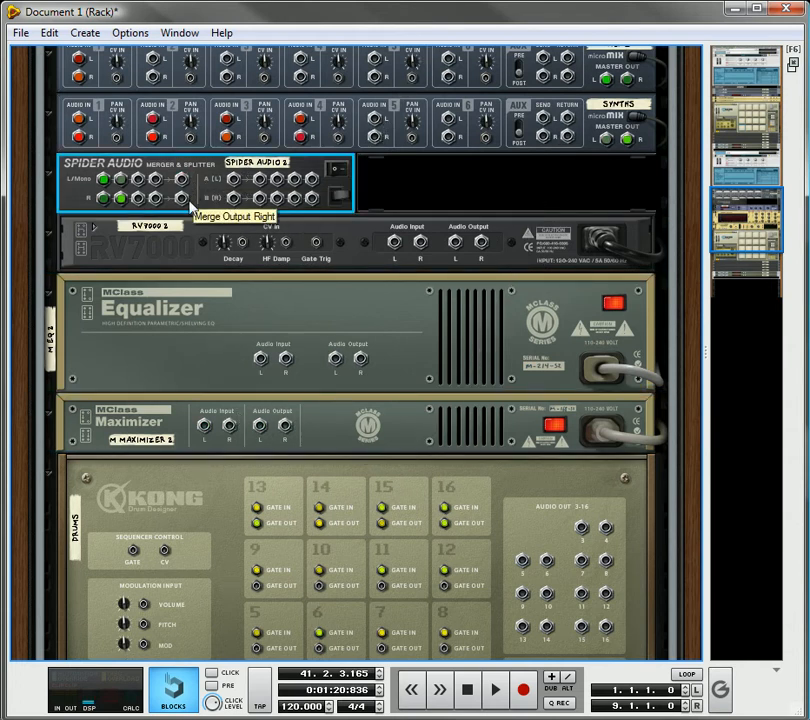
- Patch the Spider Audio merged output into the RV7000 reverb input
scroll("up", 3)
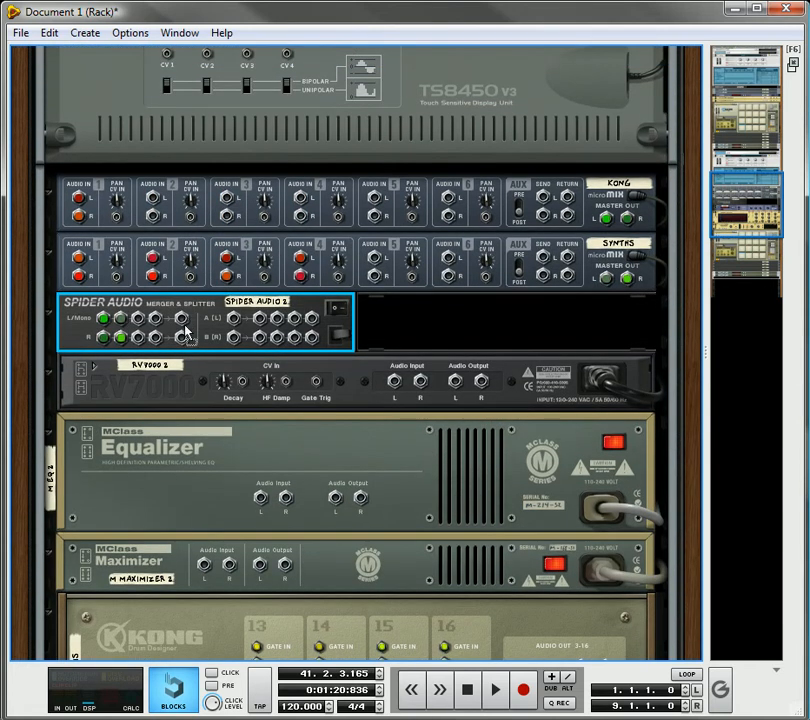
left_click_drag(175, 320, 395, 383)
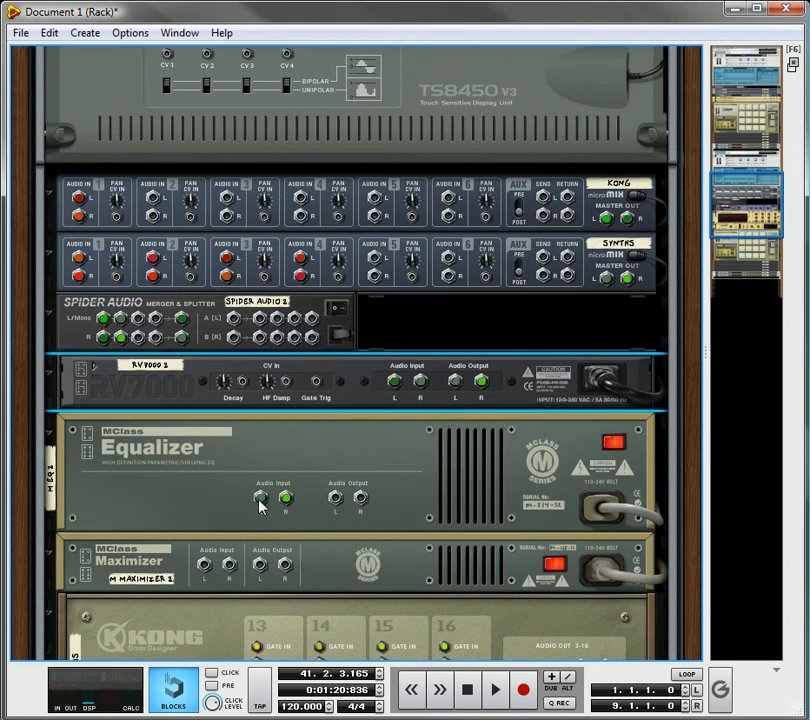
scroll("down", 3)
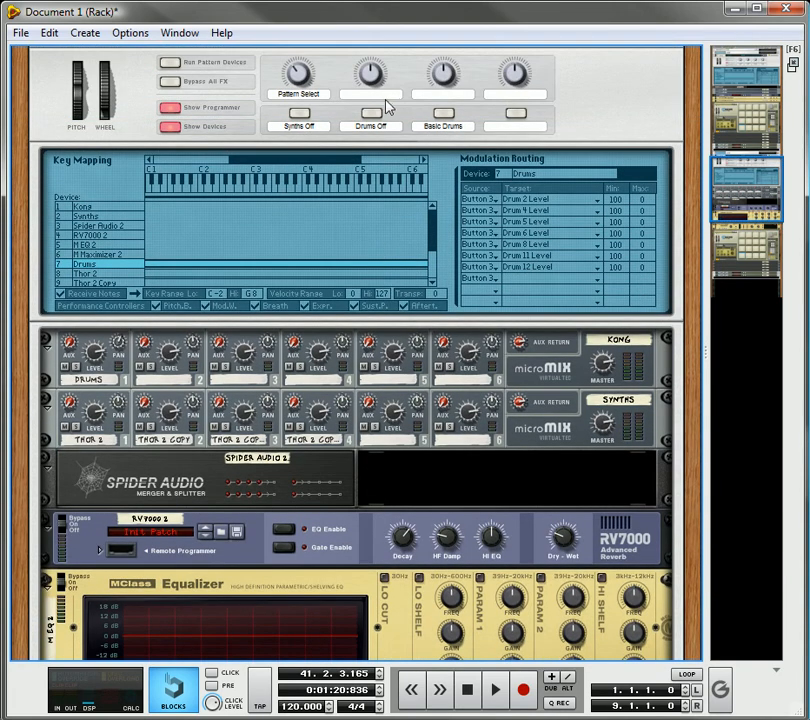
- Label the rotaries 'Reverb', 'Gain', 'Tone Control' and button 4 'Enable Tone'
left_click(389, 94)
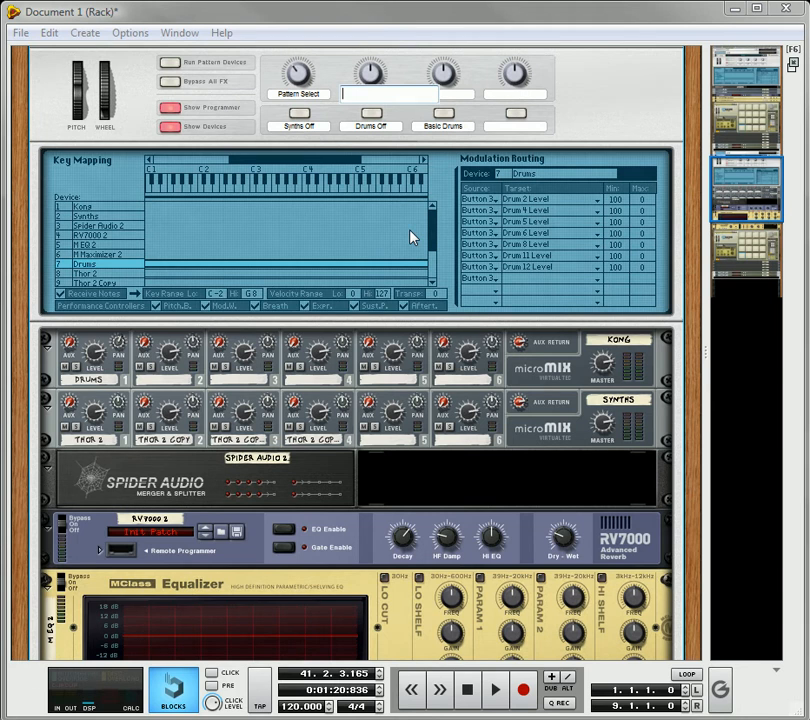
type("Reverb")
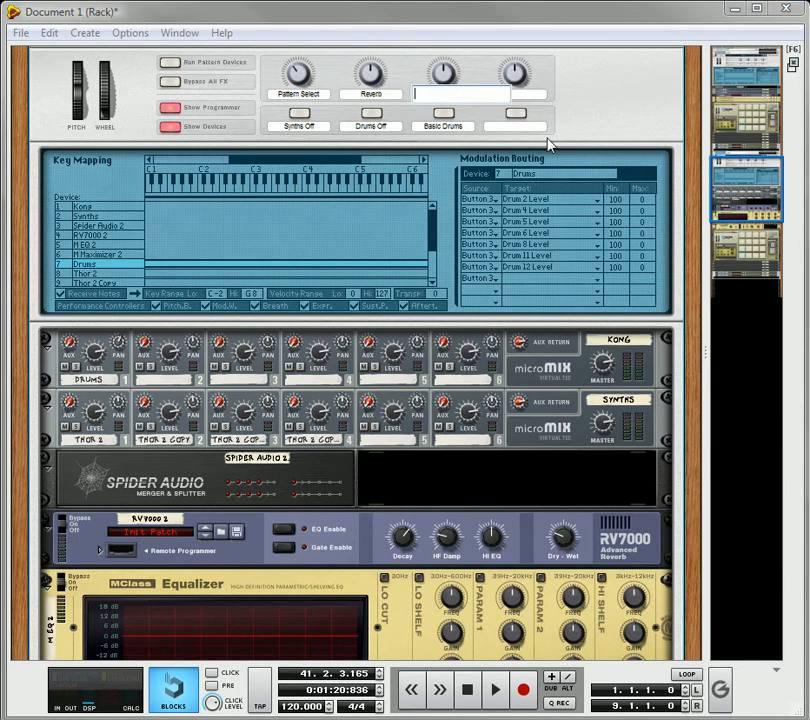
type("Gai")
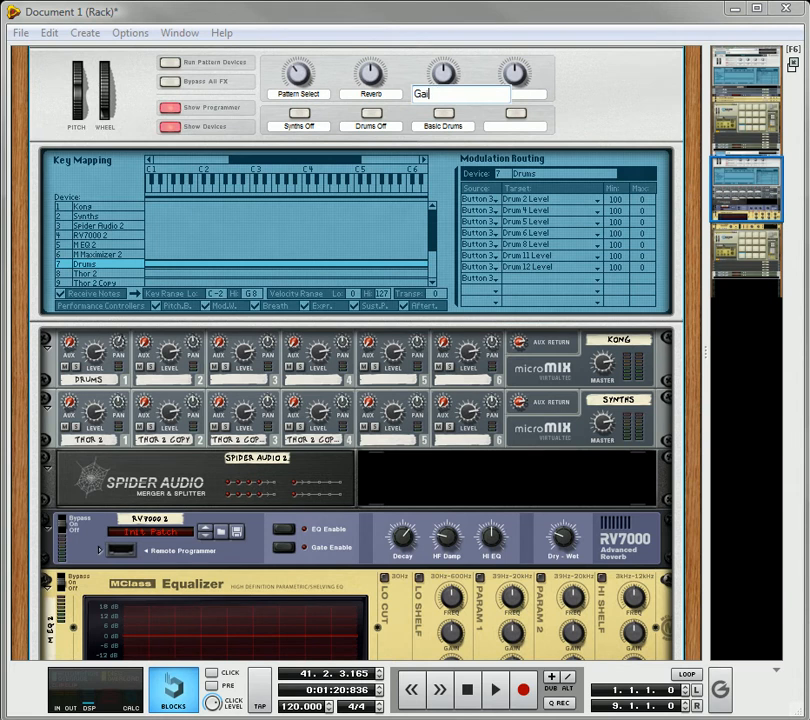
type("n")
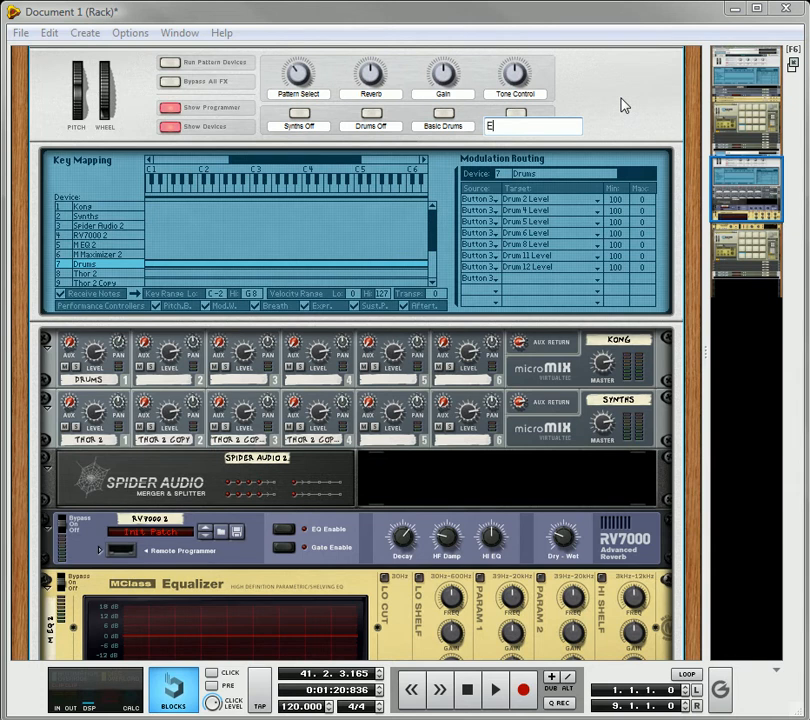
type("Enable Tone")
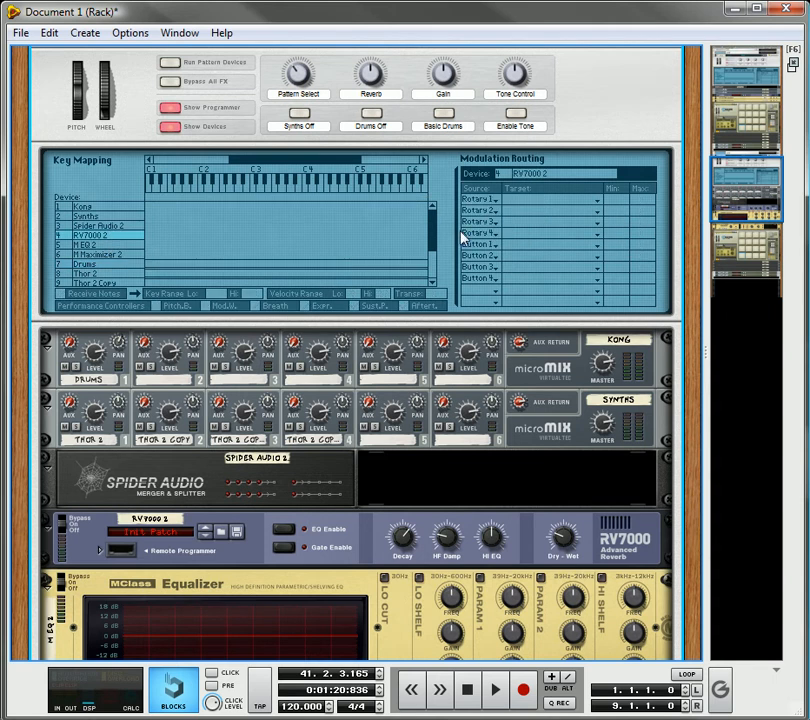
mouse_move(503, 215)
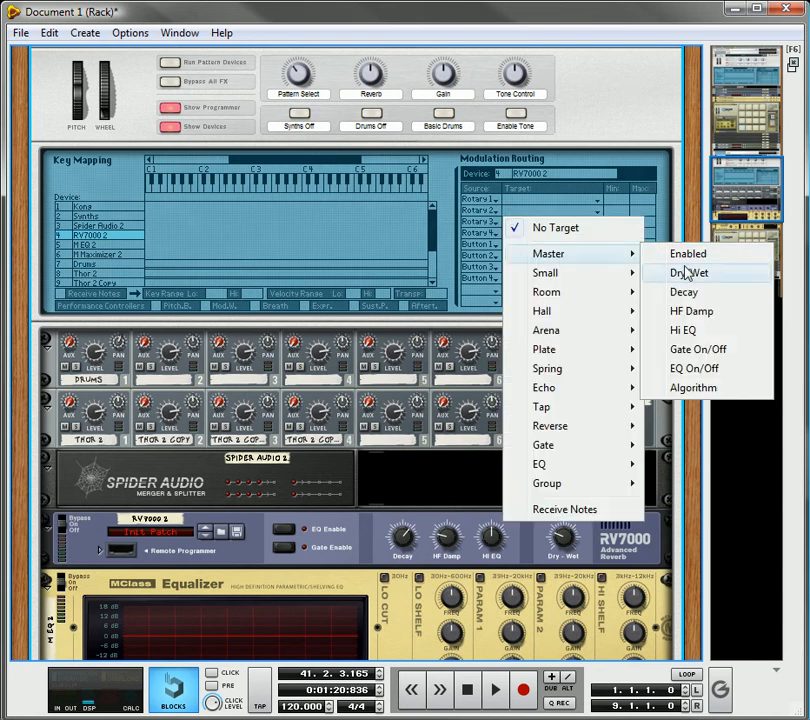
- Set Rotary 1's target on RV7000 2 to Master Dry/Wet
left_click(687, 272)
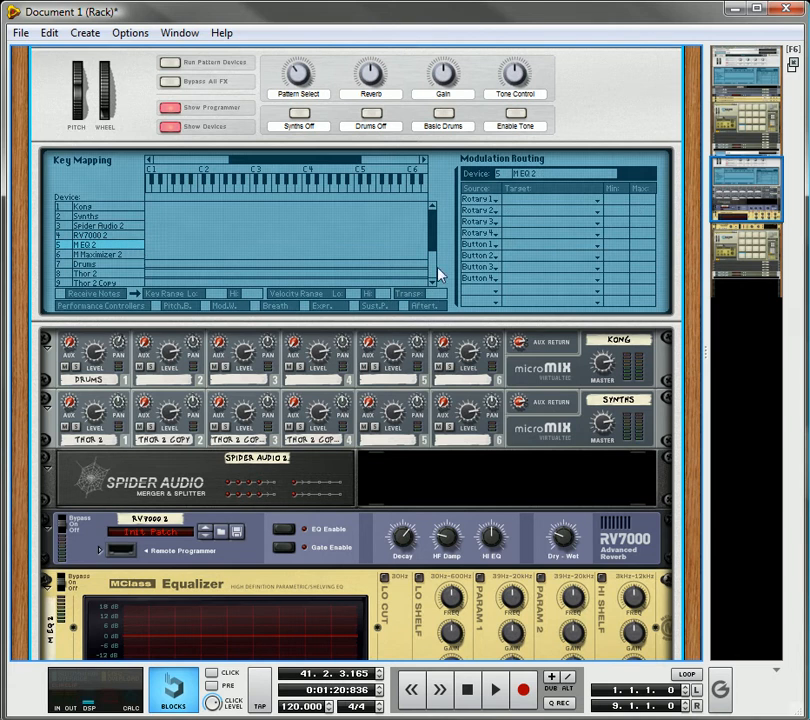
mouse_move(450, 100)
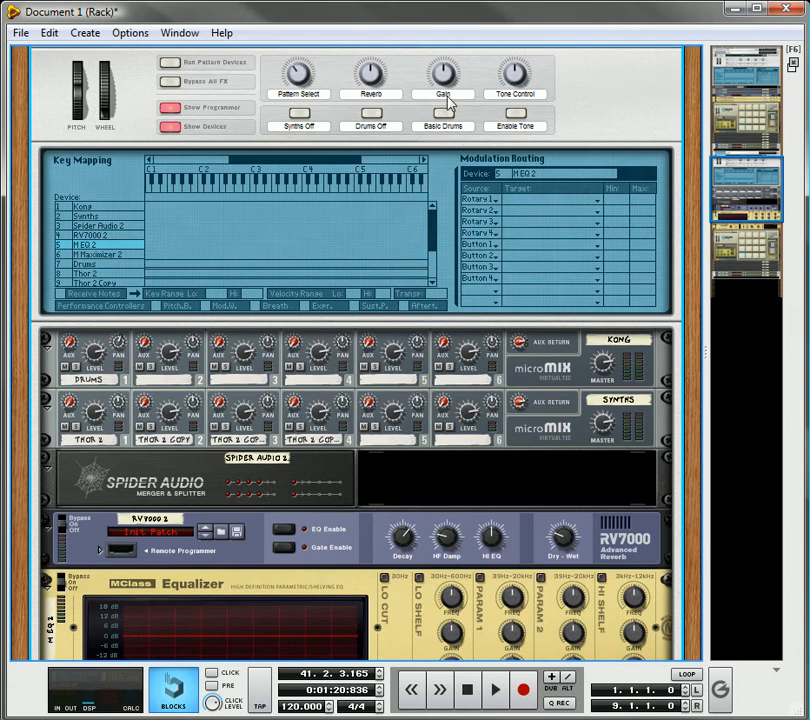
mouse_move(448, 110)
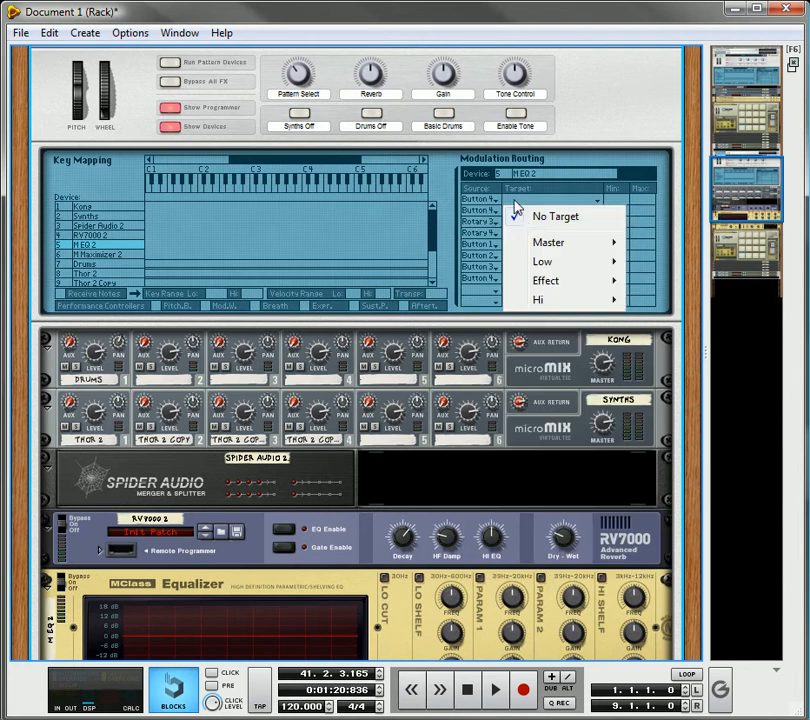
mouse_move(548, 242)
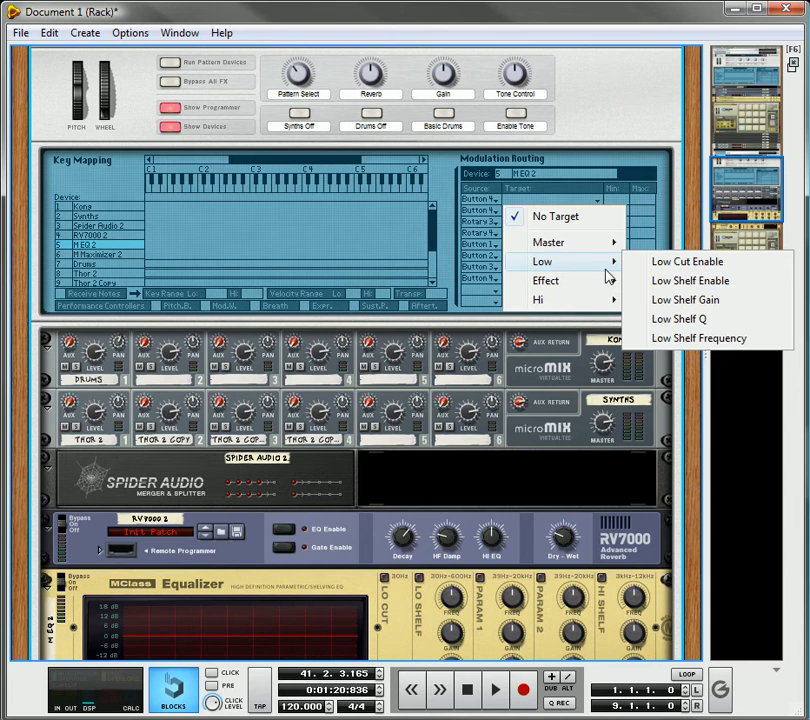
mouse_move(690, 280)
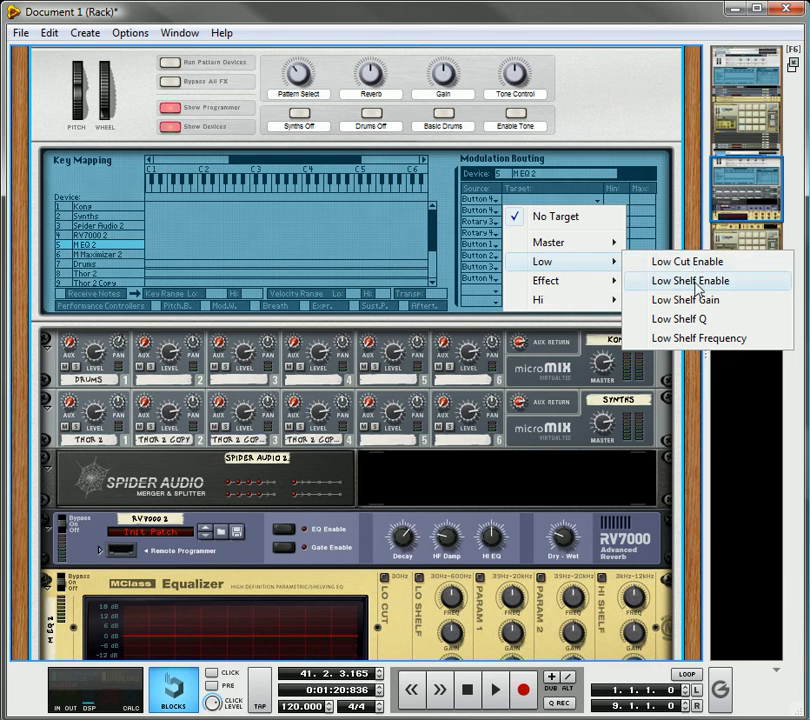
- On M EQ 2, route Button 4 to shelf and Parametric 1 enables, Rotary 4 to both shelf gains
left_click(688, 280)
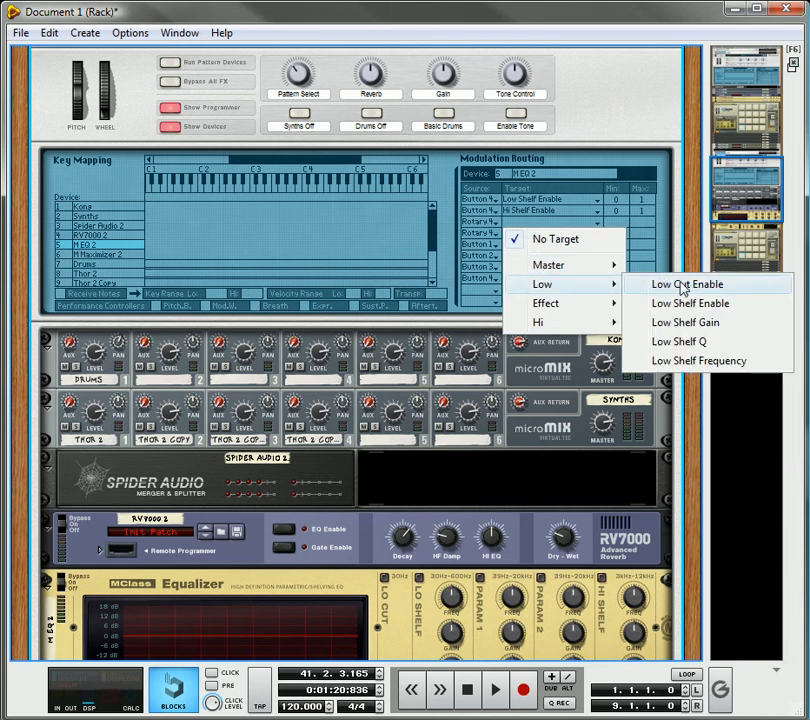
mouse_move(695, 303)
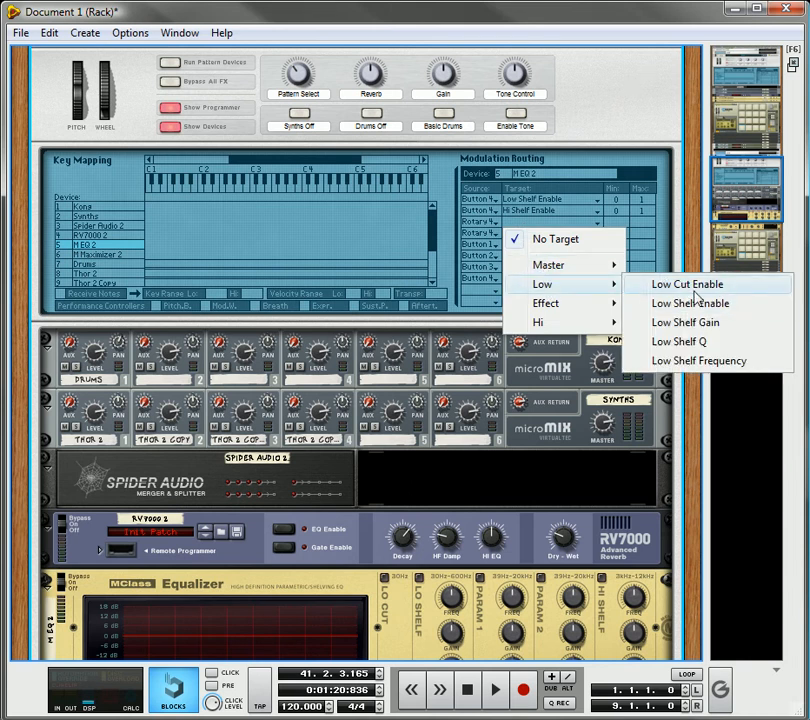
left_click(685, 322)
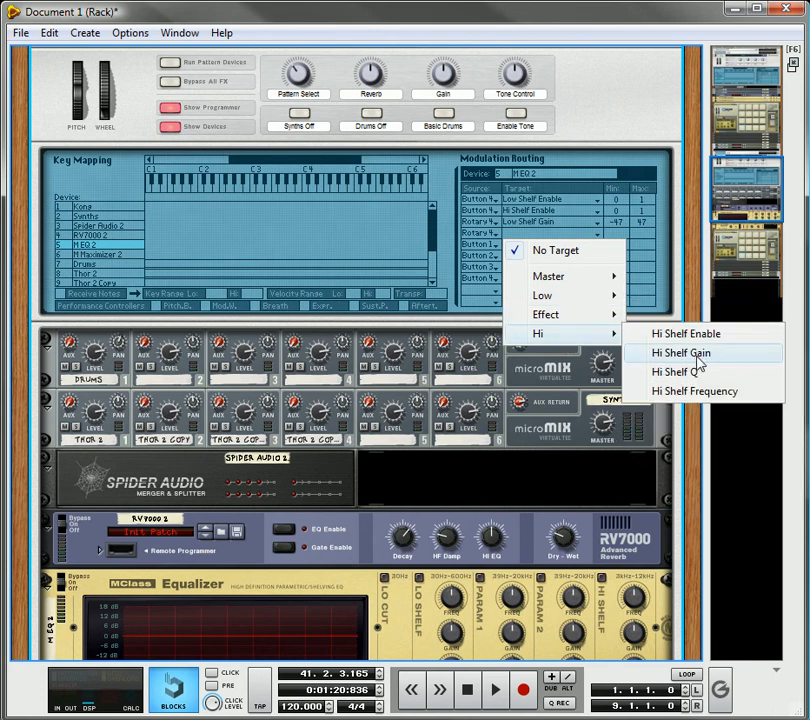
left_click(678, 352)
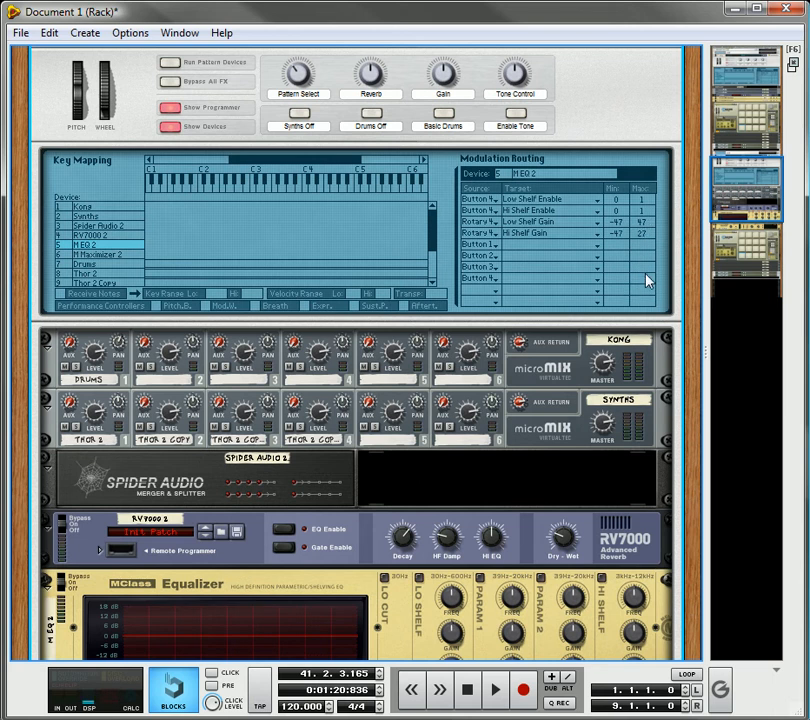
mouse_move(429, 268)
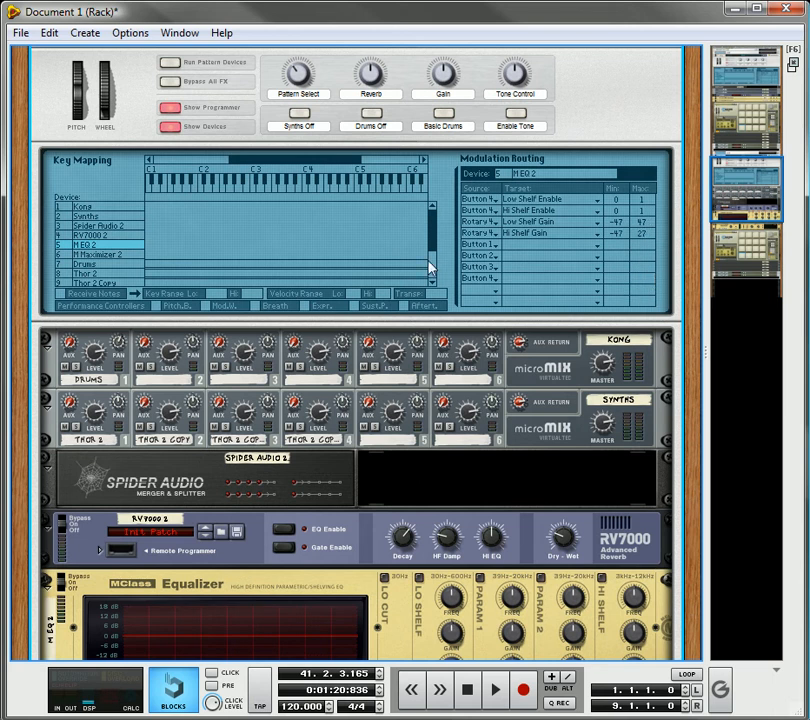
mouse_move(518, 248)
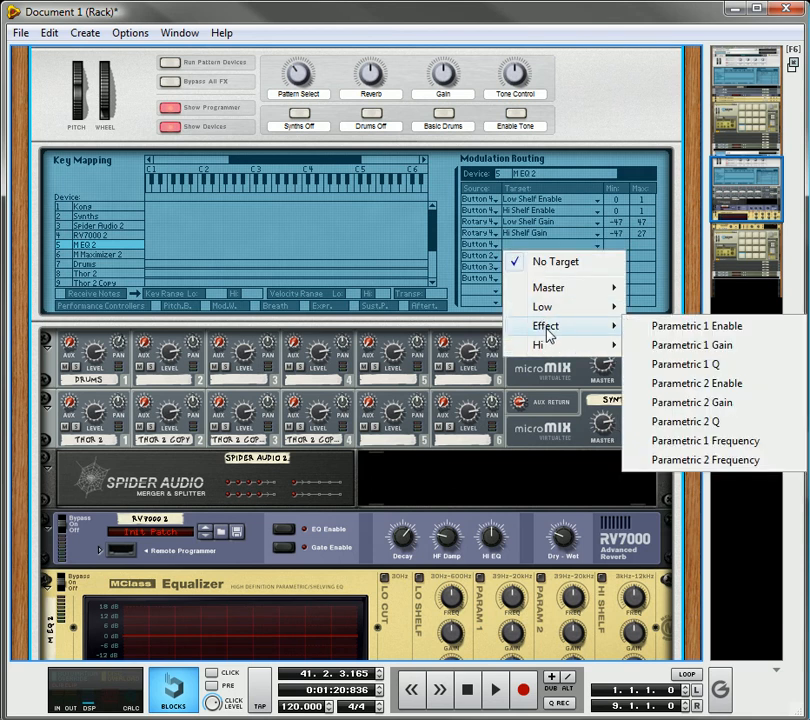
mouse_move(715, 326)
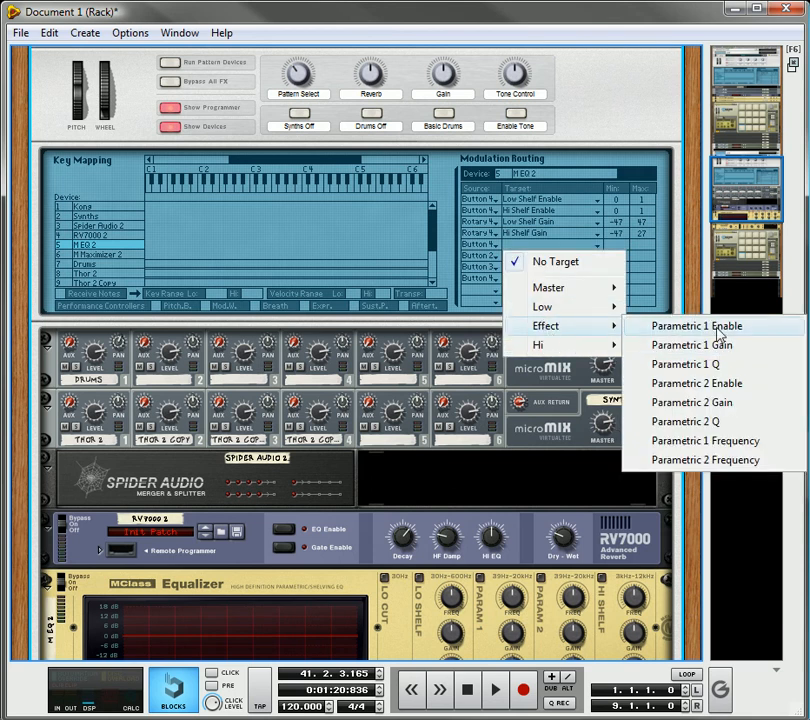
left_click(697, 325)
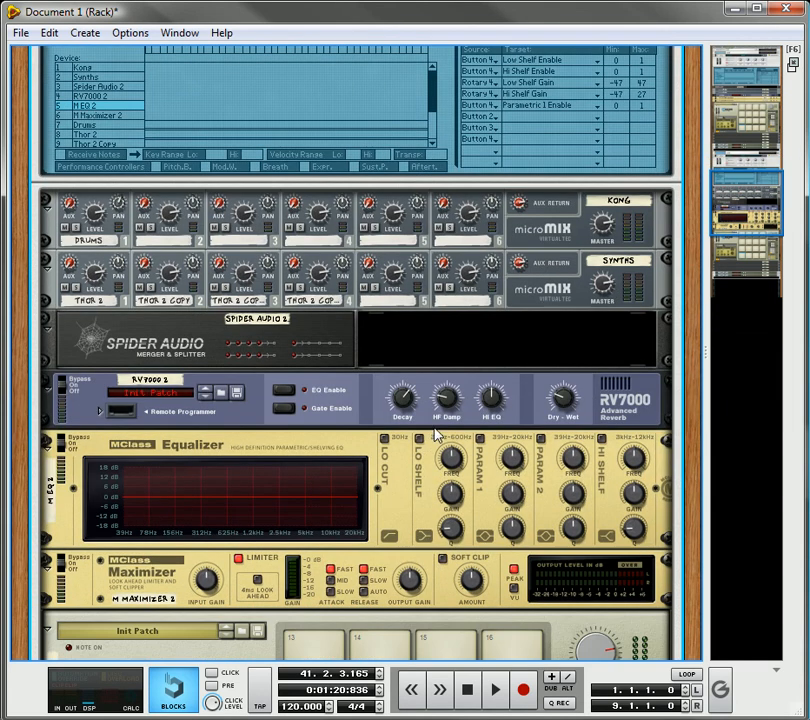
mouse_move(520, 470)
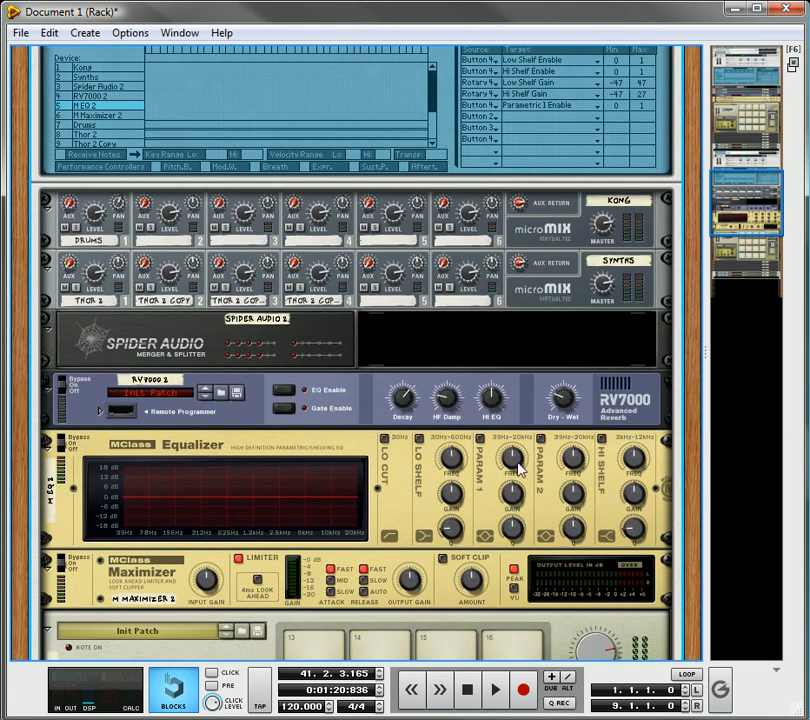
mouse_move(512, 462)
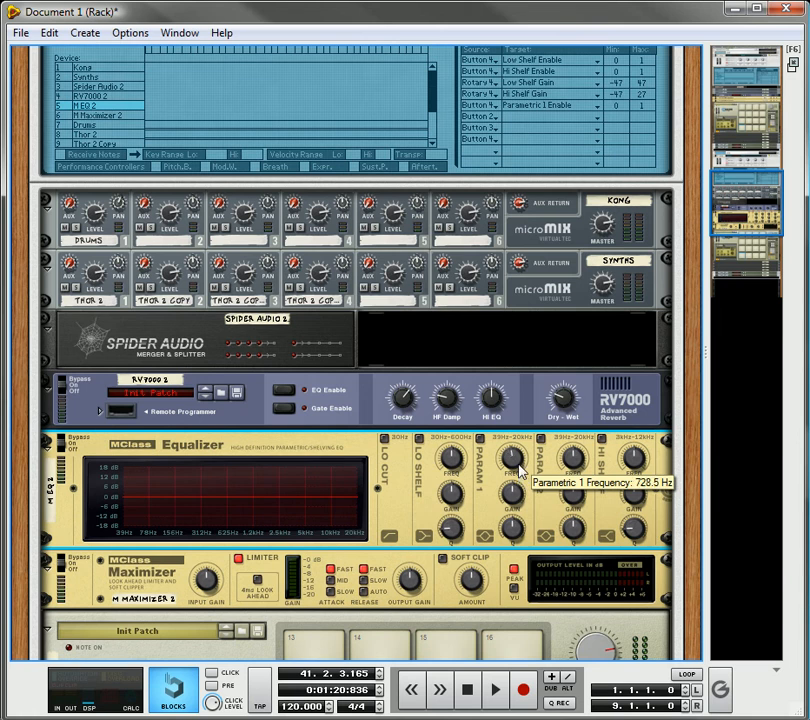
- Adjust the MEQ2 Param 1 frequency, then sweep the Tone Control rotary to reshape the EQ
left_click_drag(512, 458, 515, 475)
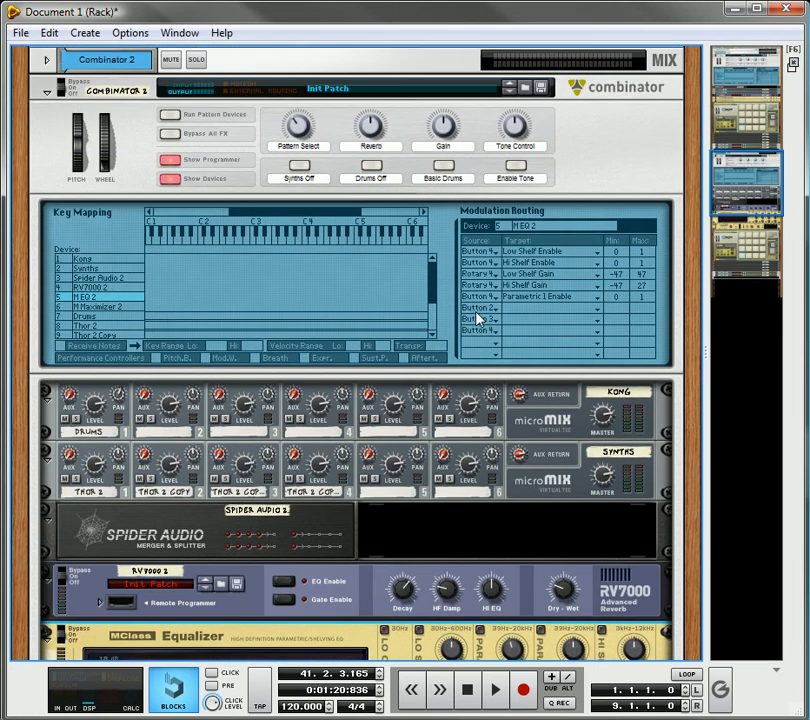
scroll("down", 3)
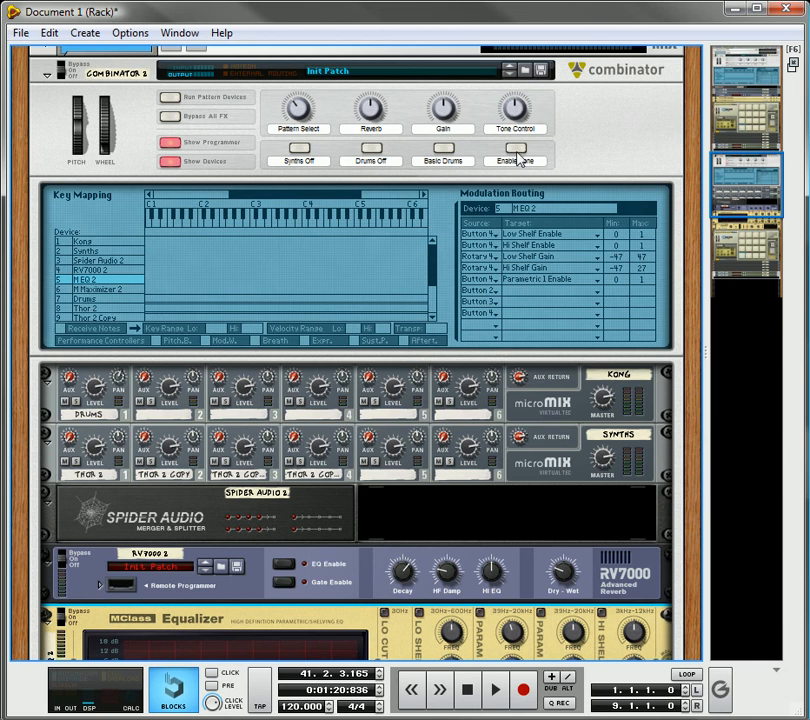
scroll("down", 3)
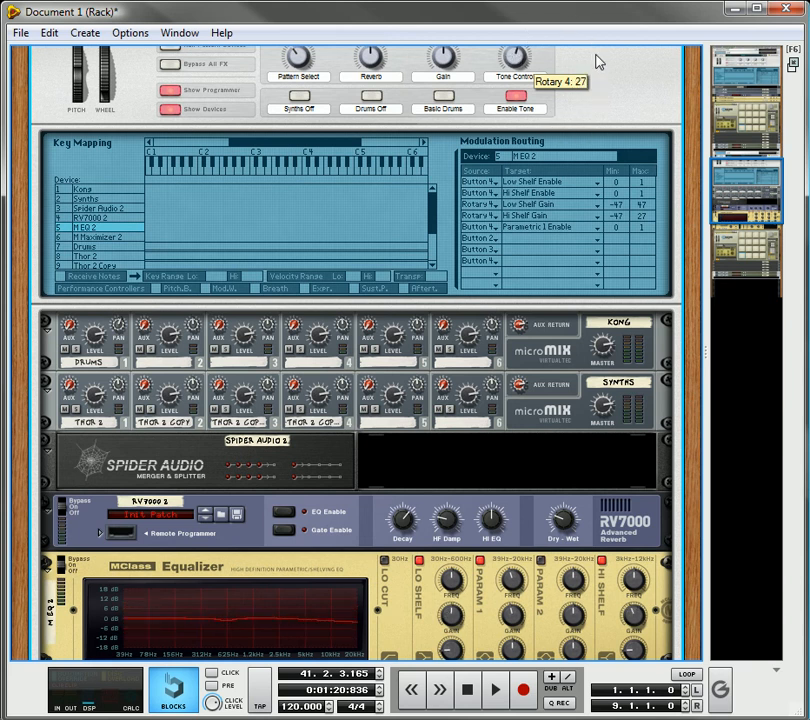
left_click_drag(516, 57, 516, 45)
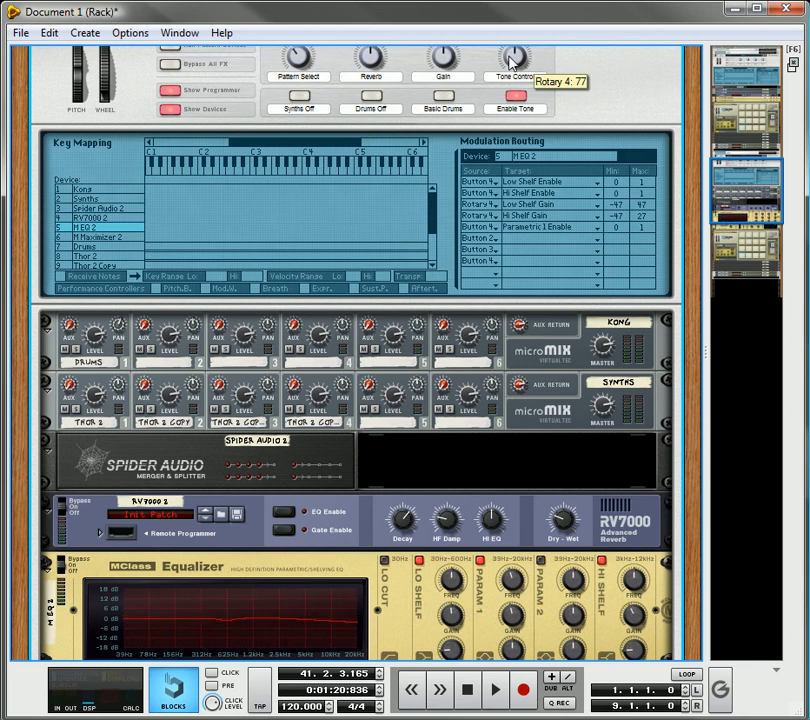
left_click_drag(516, 58, 545, 33)
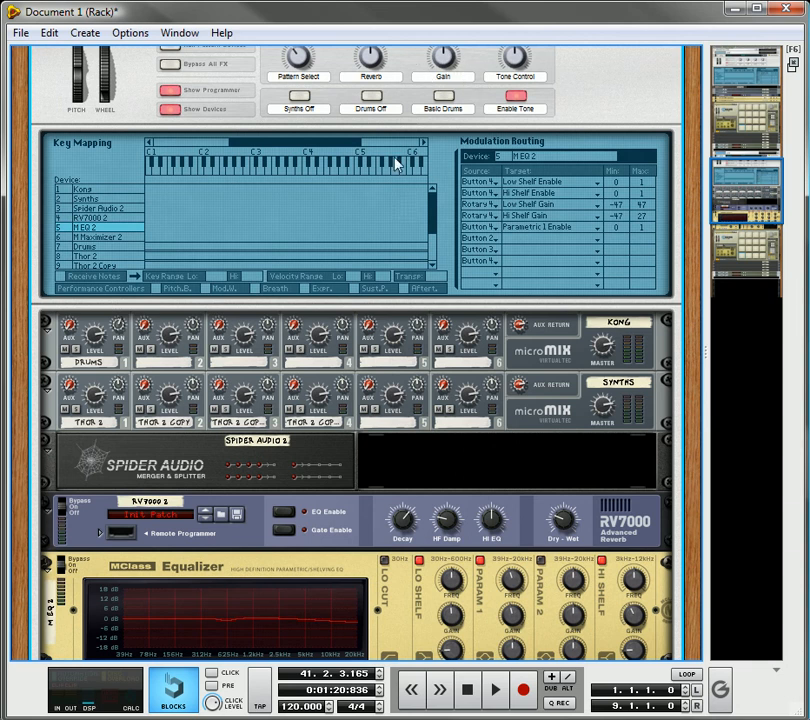
mouse_move(449, 128)
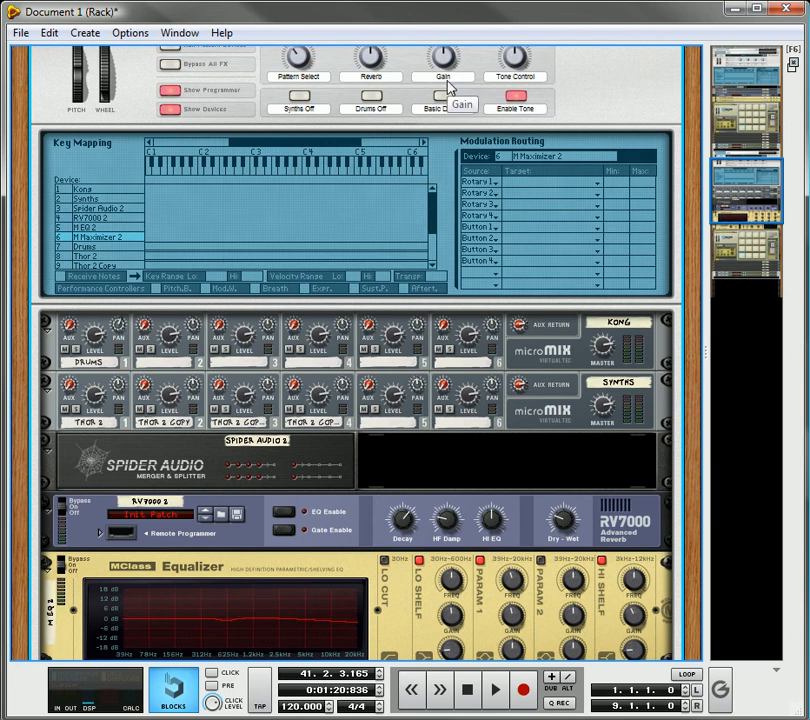
- Route Rotary 3 to Maximizer Input Gain (64–100) and Output Gain (45–35)
left_click(595, 204)
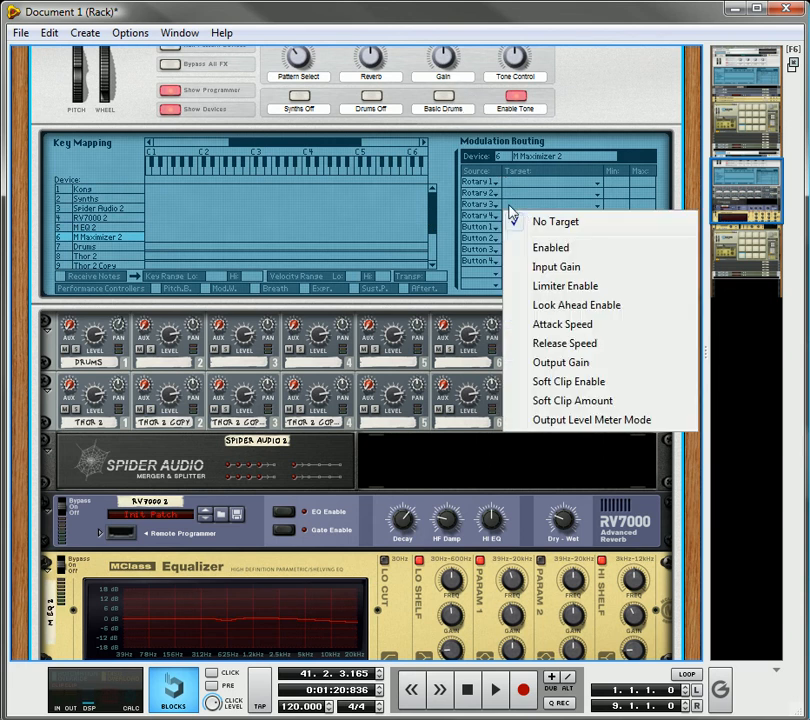
mouse_move(556, 267)
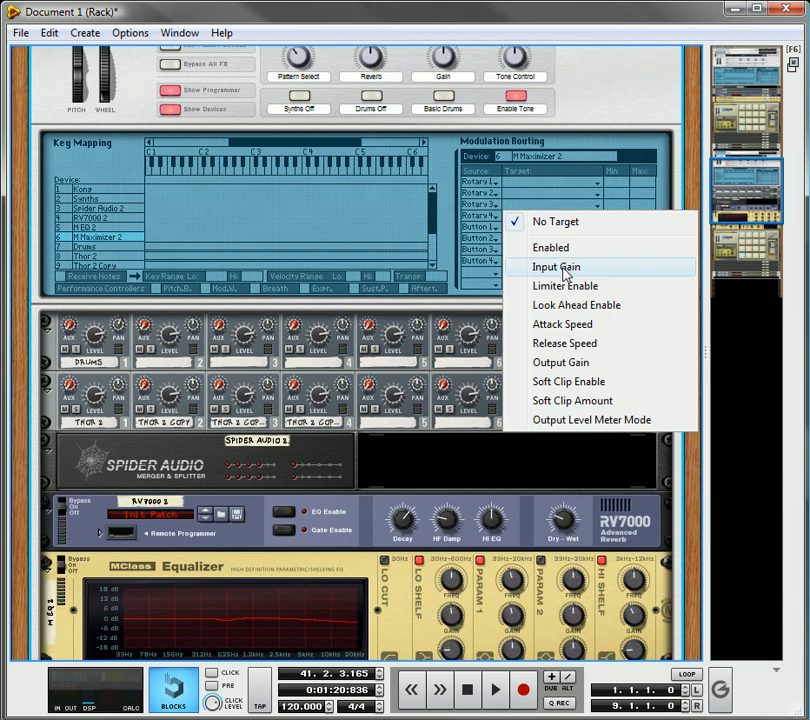
left_click(556, 266)
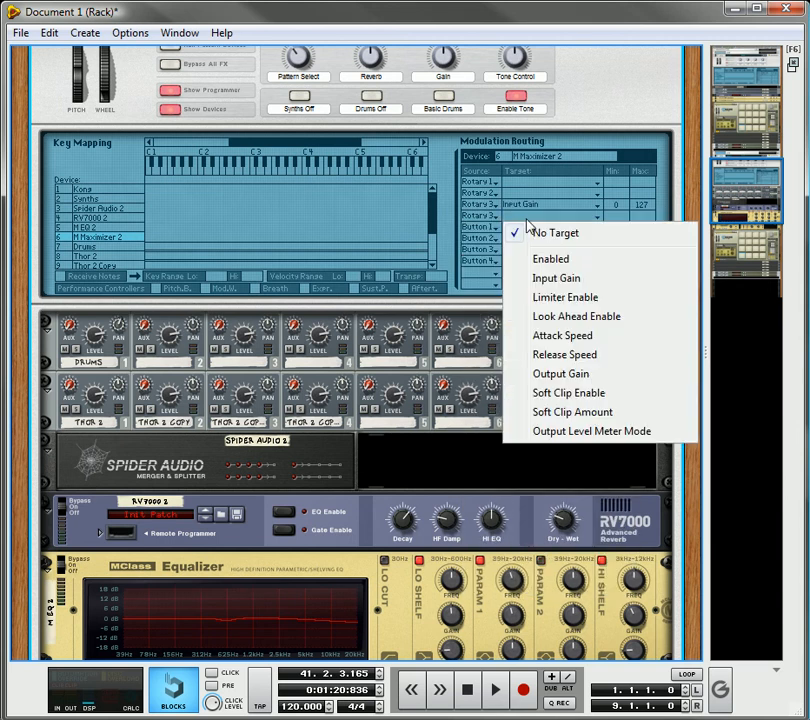
left_click(560, 373)
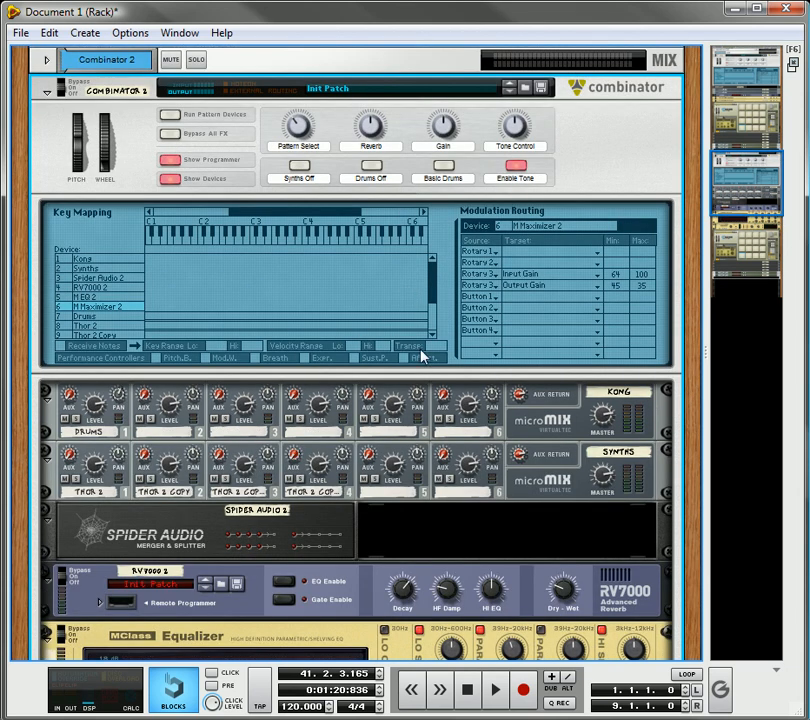
mouse_move(497, 697)
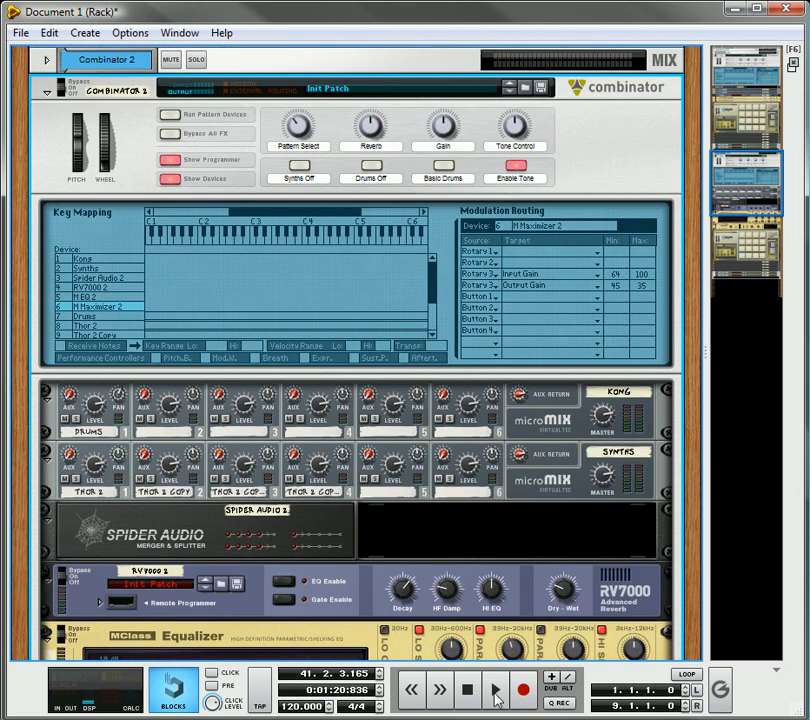
- Start playback and sweep the Tone Control rotary up and back down while listening
left_click(494, 690)
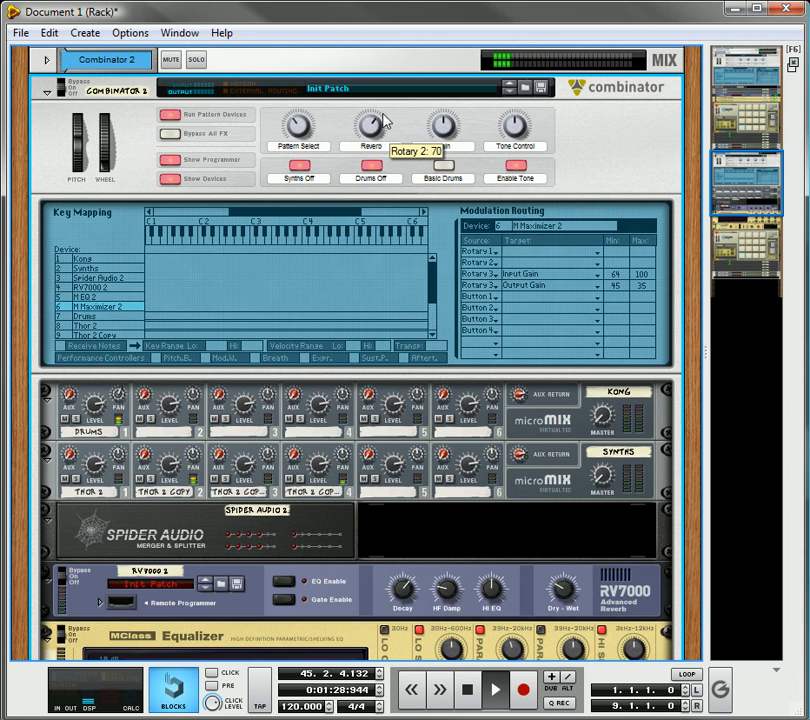
mouse_move(445, 178)
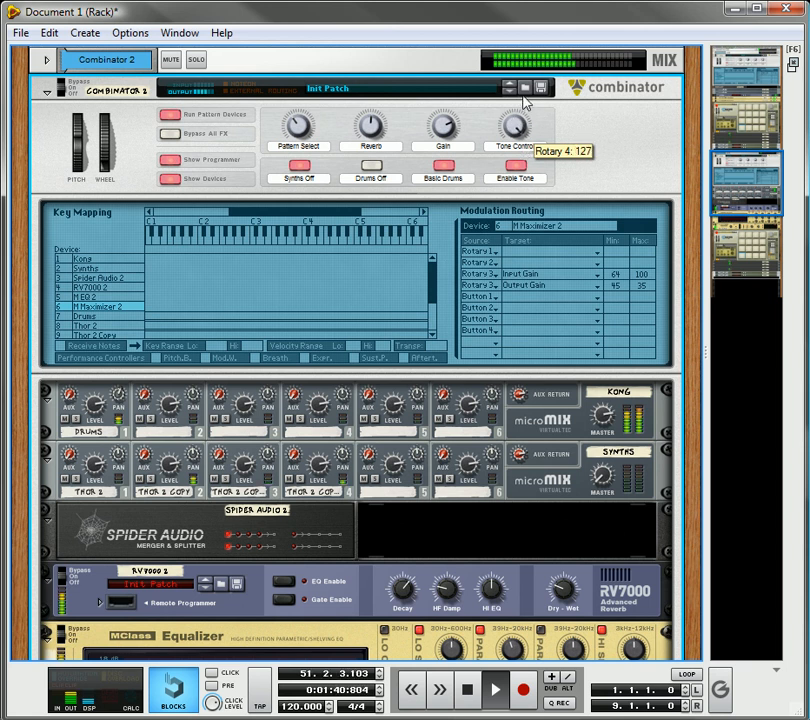
left_click_drag(513, 124, 513, 145)
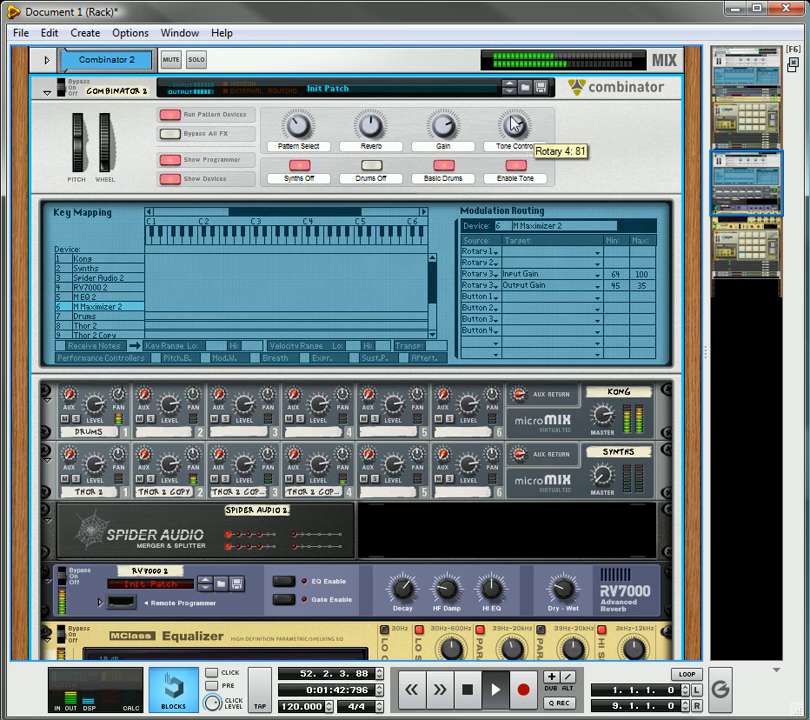
left_click_drag(516, 124, 516, 100)
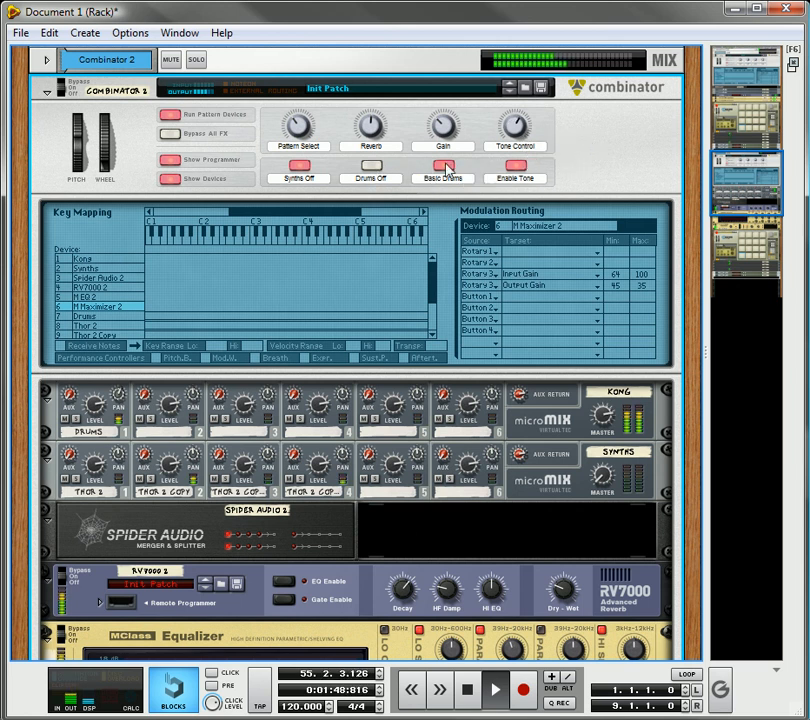
scroll("down", 3)
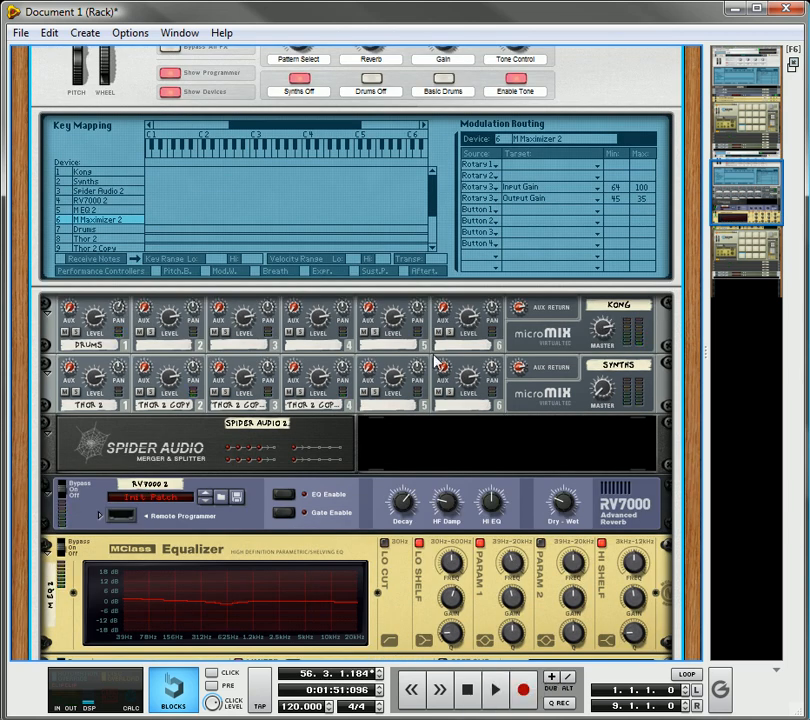
mouse_move(398, 334)
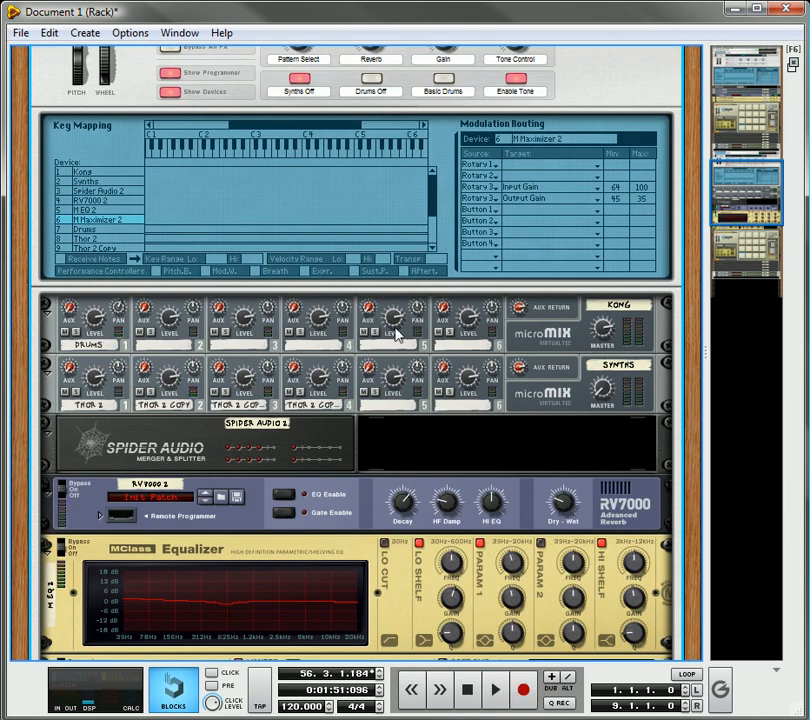
scroll("up", 3)
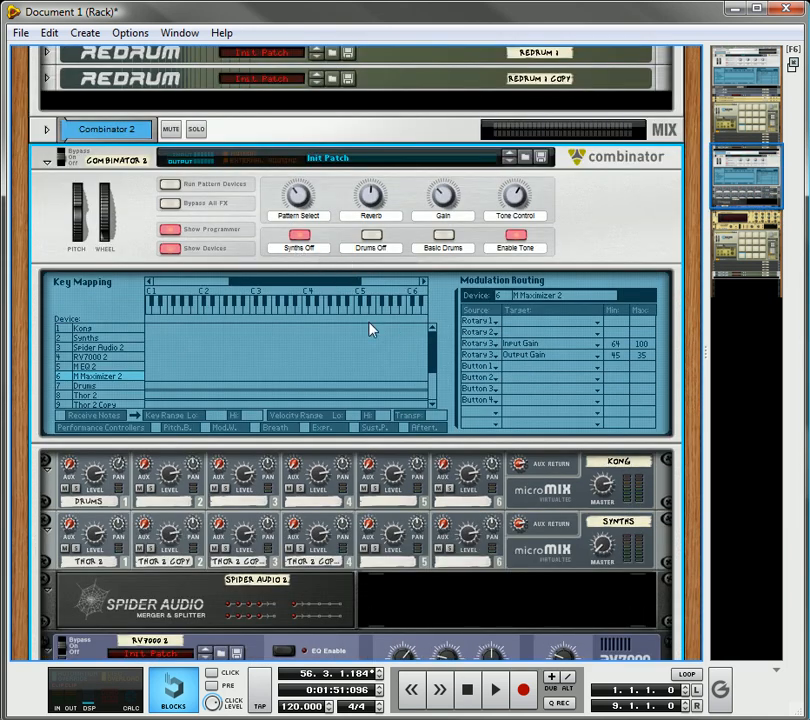
scroll("down", 3)
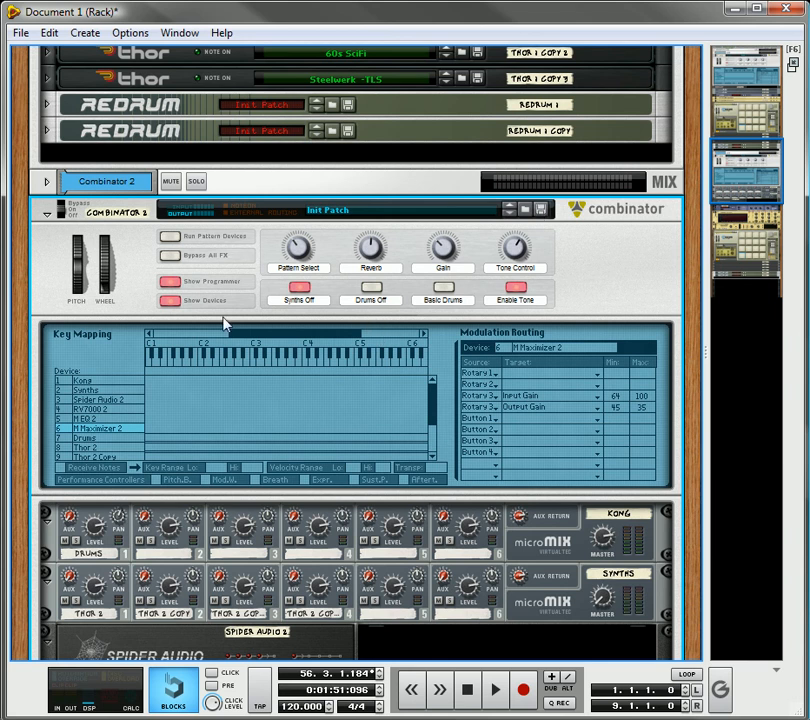
mouse_move(283, 377)
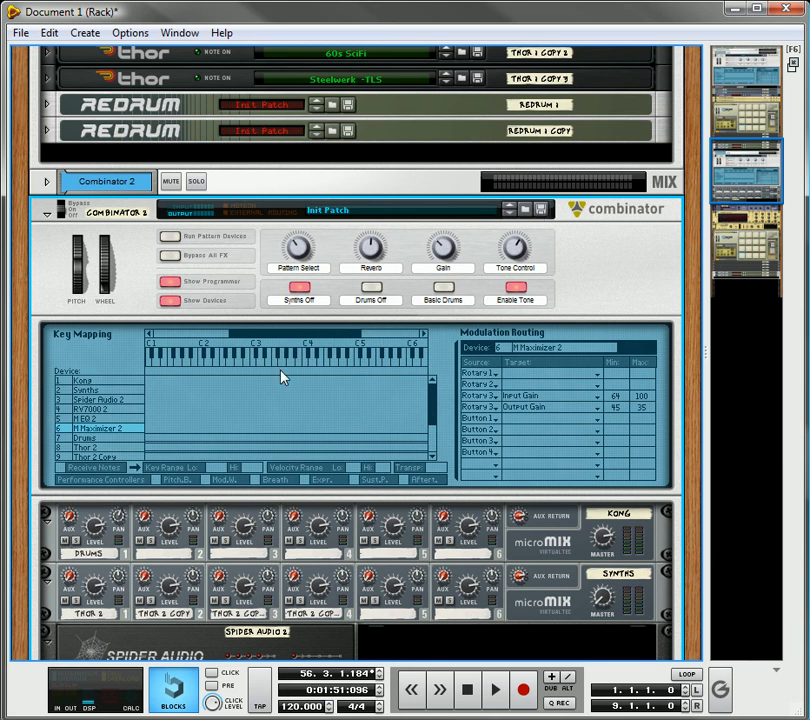